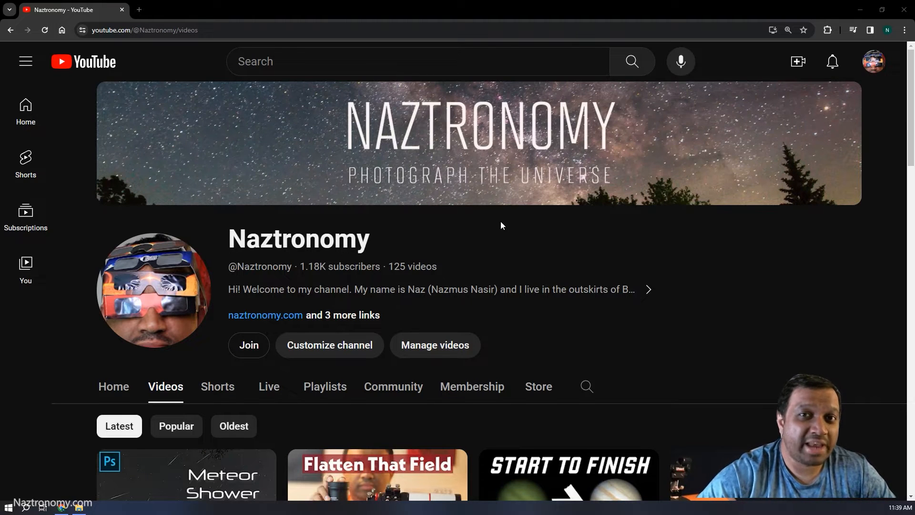
View the first meteor JPG in Photos and step forward to the 1159 frame
{"action": "scroll", "scroll_direction": "down", "scroll_amount": 3}
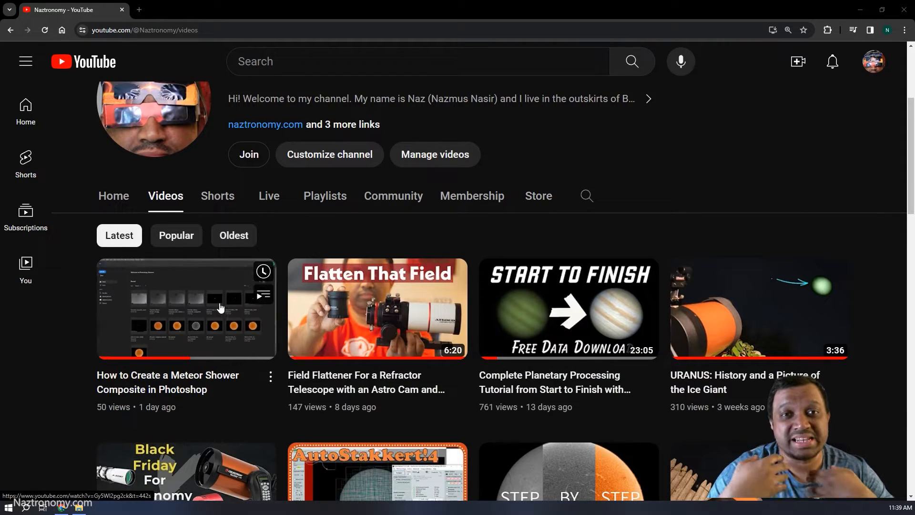
{"action": "mouse_move", "coordinate": [221, 308]}
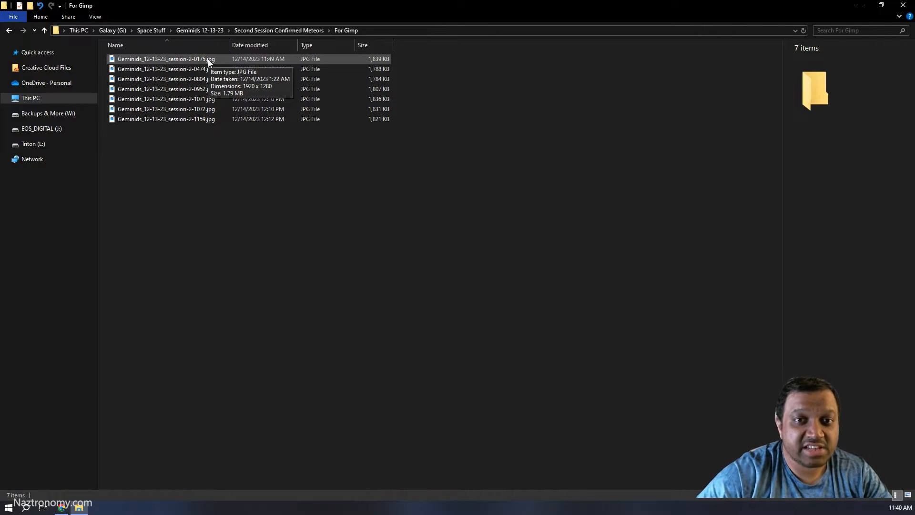
{"action": "double_click", "coordinate": [167, 59]}
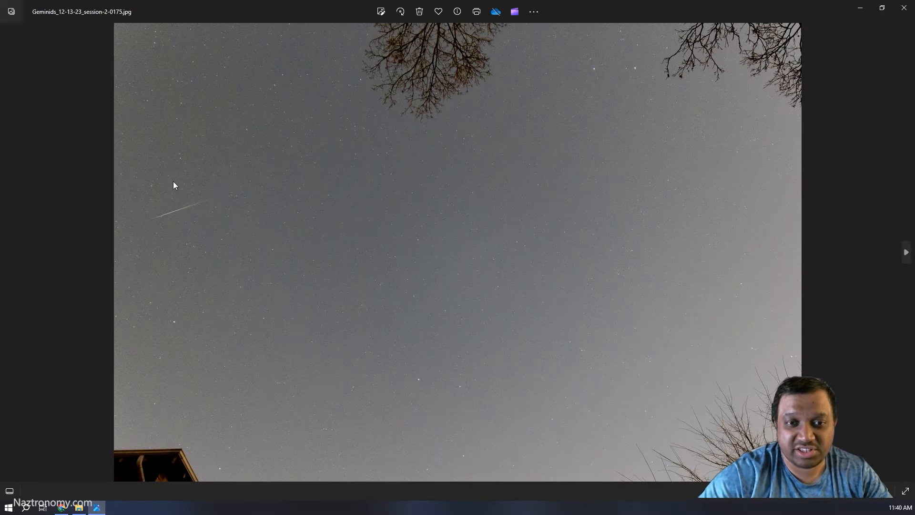
{"action": "left_click", "coordinate": [906, 252]}
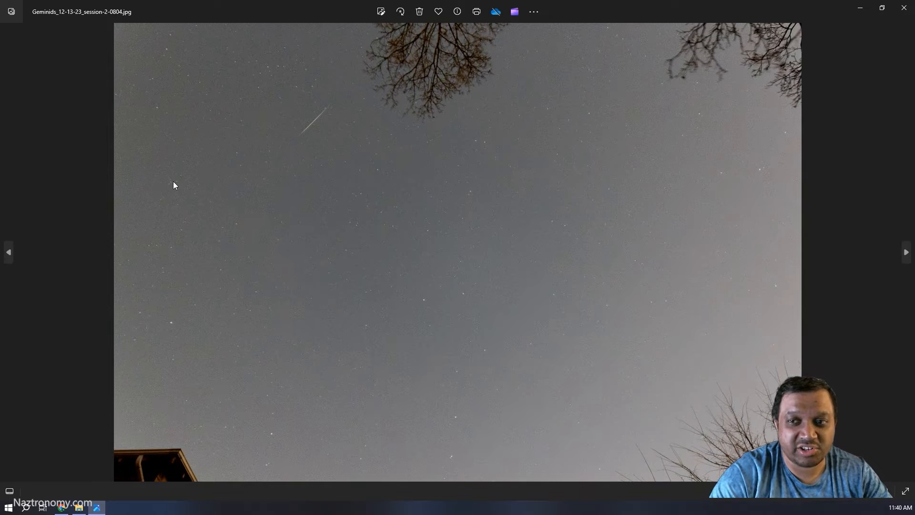
{"action": "left_click", "coordinate": [905, 252]}
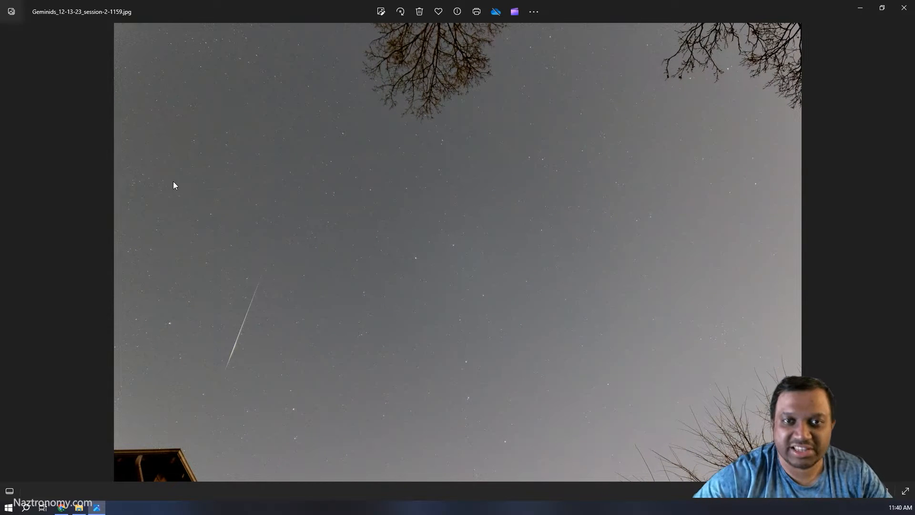
{"action": "mouse_move", "coordinate": [303, 166]}
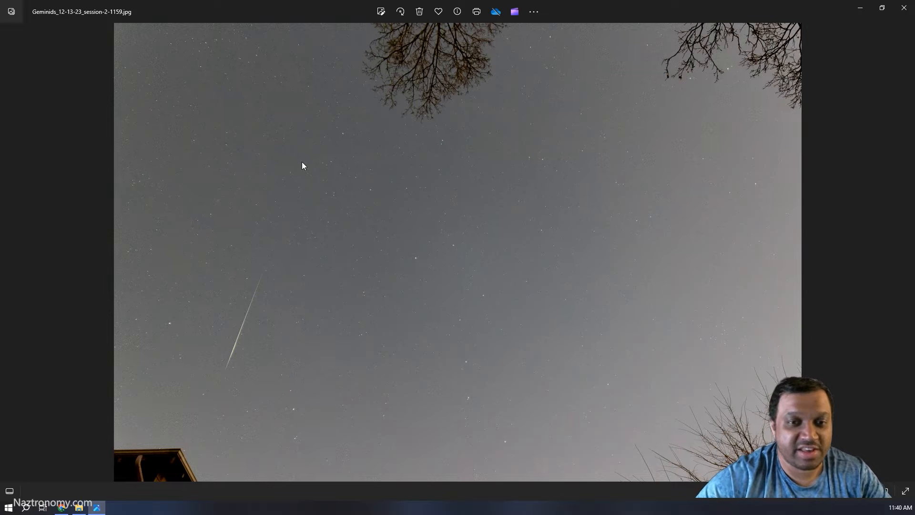
{"action": "mouse_move", "coordinate": [312, 177]}
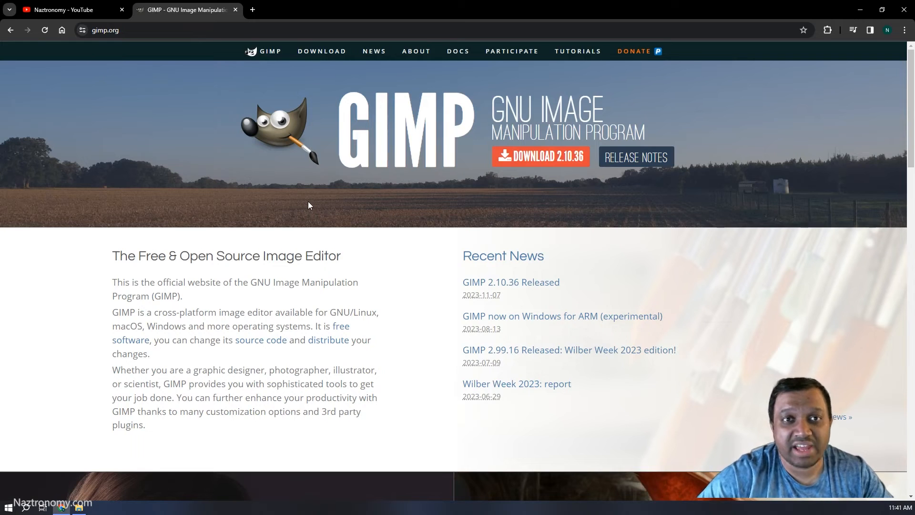
{"action": "mouse_move", "coordinate": [538, 169]}
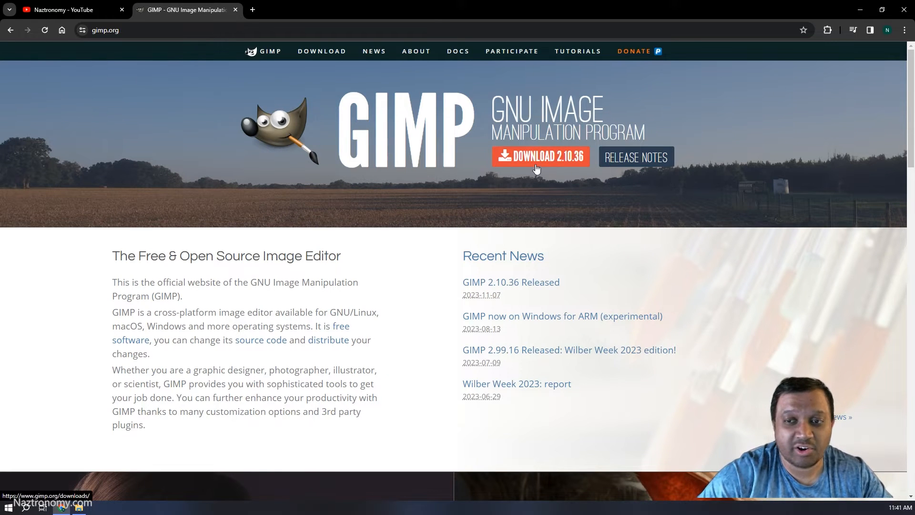
{"action": "mouse_move", "coordinate": [468, 208]}
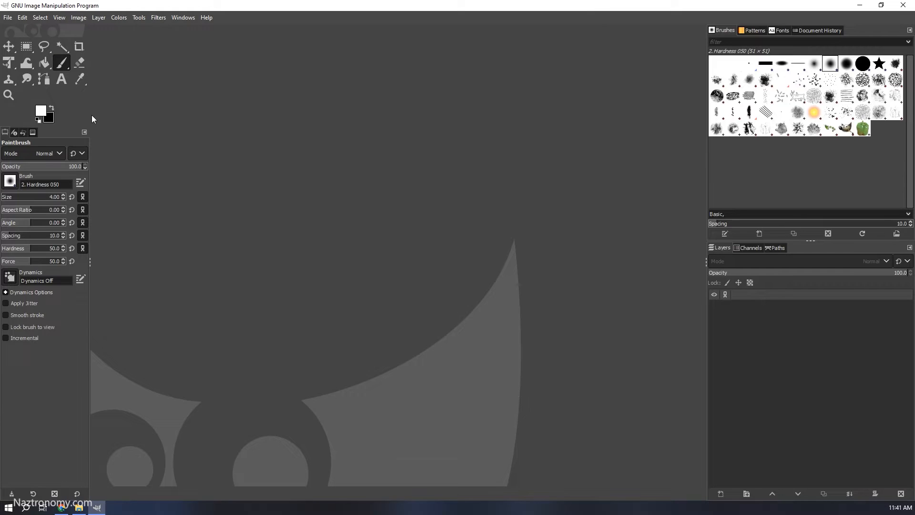
{"action": "mouse_move", "coordinate": [423, 106]}
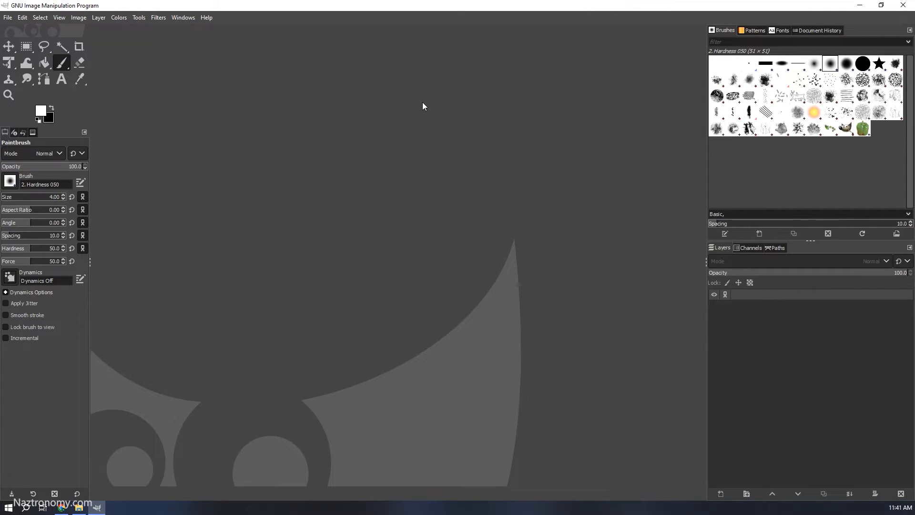
{"action": "mouse_move", "coordinate": [286, 71]}
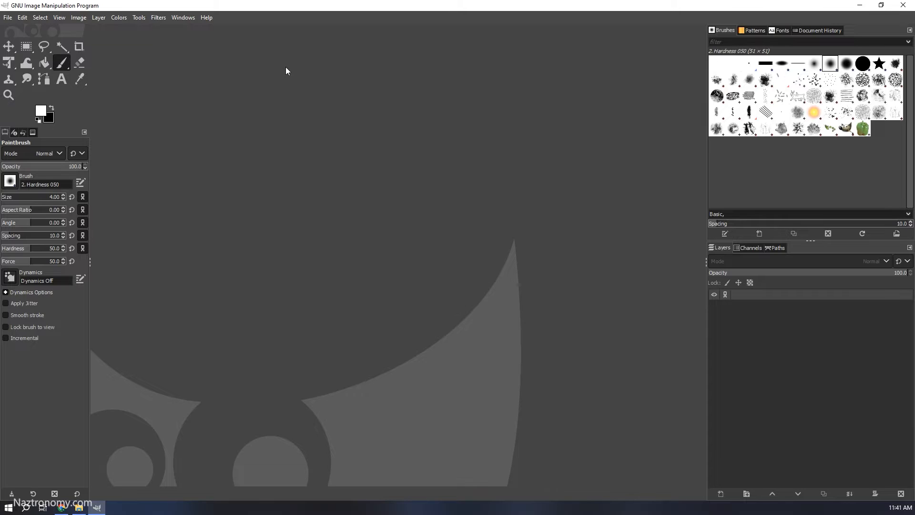
{"action": "mouse_move", "coordinate": [166, 169]}
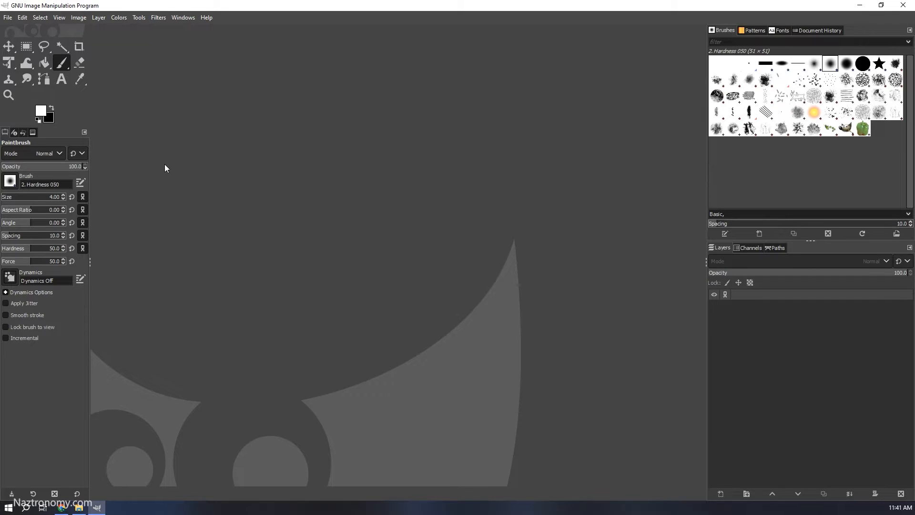
{"action": "mouse_move", "coordinate": [192, 176]}
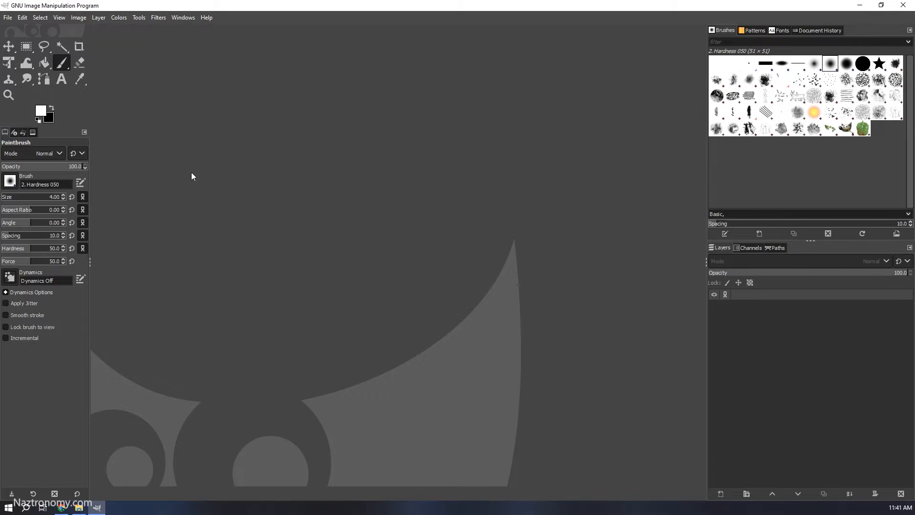
{"action": "mouse_move", "coordinate": [324, 170]}
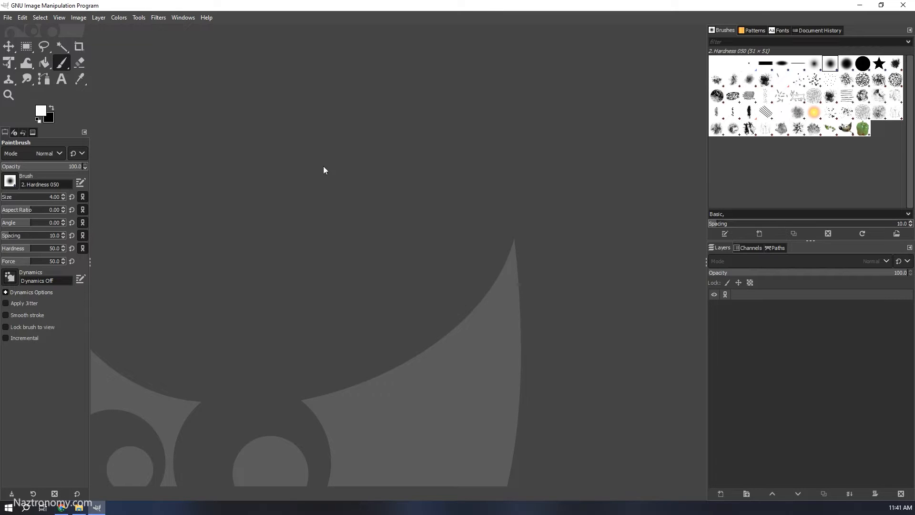
{"action": "mouse_move", "coordinate": [14, 24]}
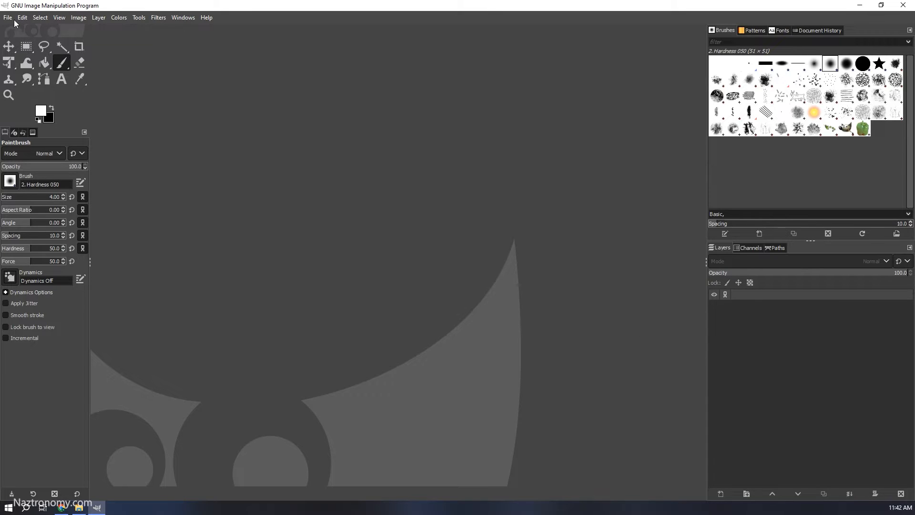
Use Open as Layers to load all seven Geminid JPGs from the For Gimp folder on EOS_DIGITAL
{"action": "left_click", "coordinate": [8, 17]}
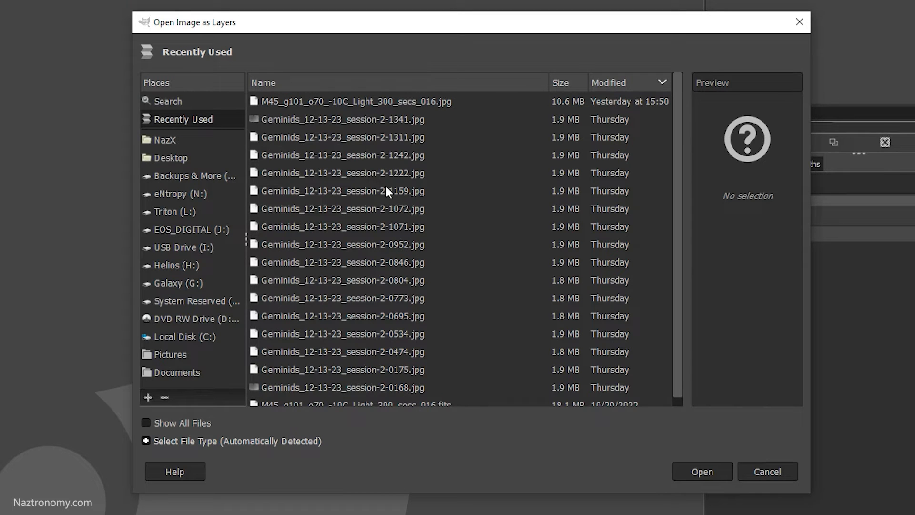
{"action": "mouse_move", "coordinate": [194, 128]}
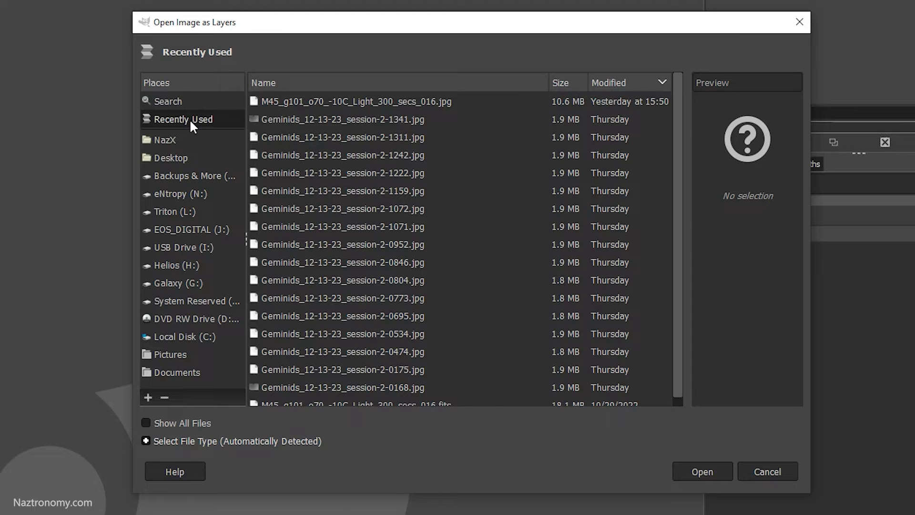
{"action": "mouse_move", "coordinate": [372, 161]}
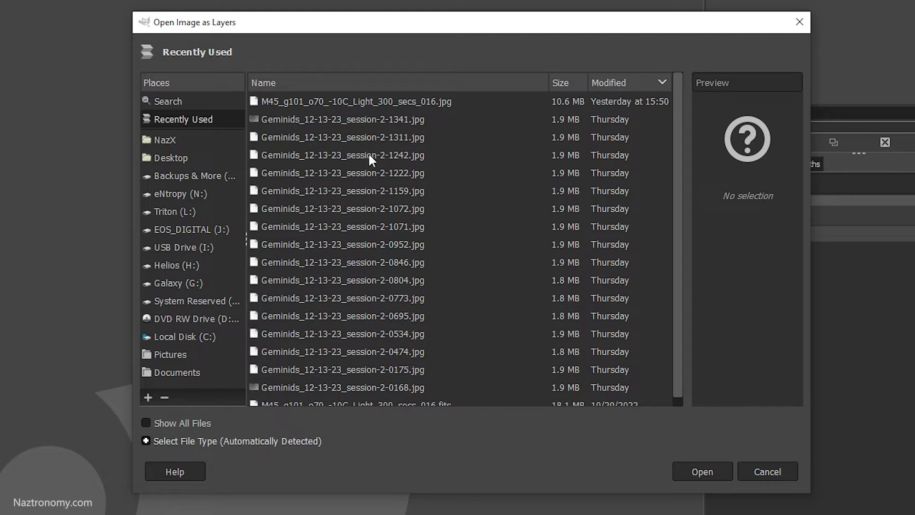
{"action": "mouse_move", "coordinate": [183, 291]}
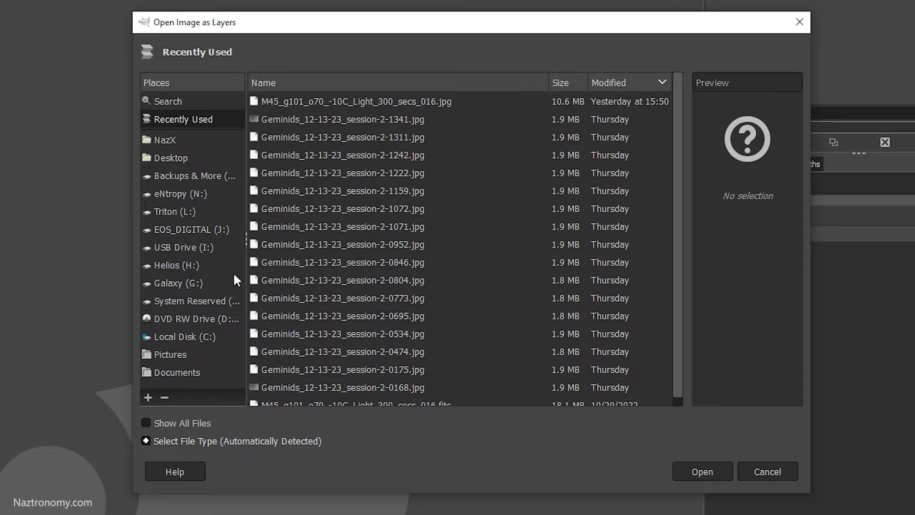
{"action": "left_click", "coordinate": [192, 229]}
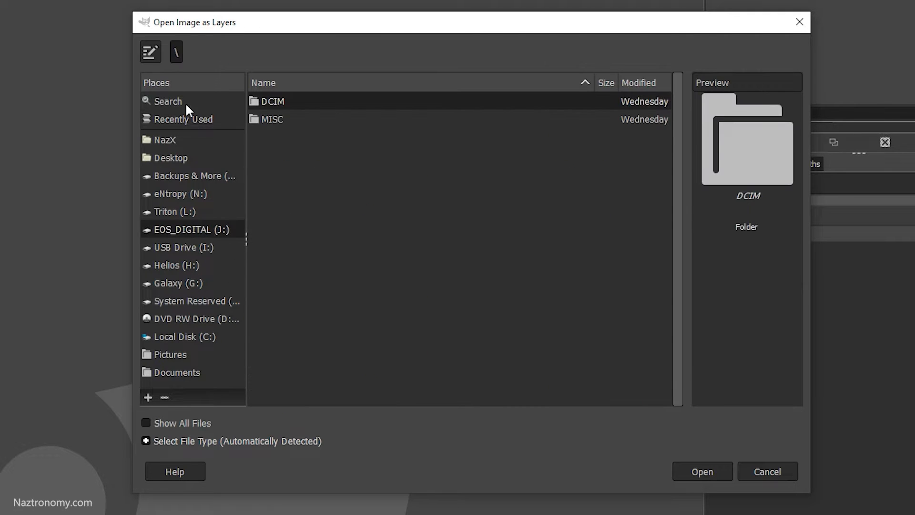
{"action": "mouse_move", "coordinate": [151, 52]}
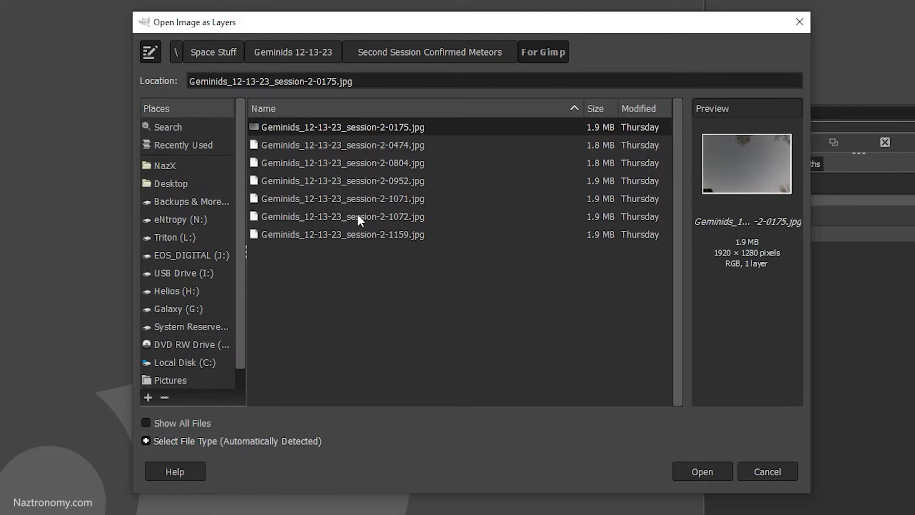
{"action": "left_click", "coordinate": [343, 234]}
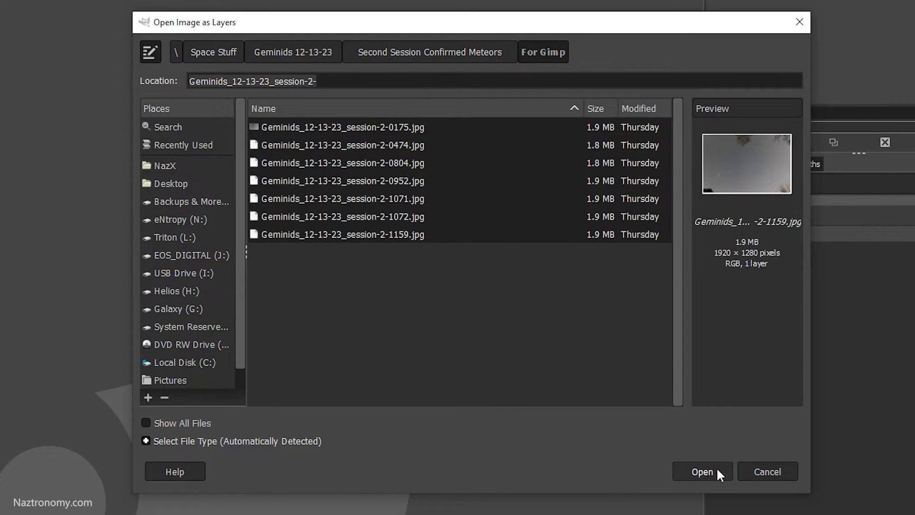
{"action": "left_click", "coordinate": [702, 471]}
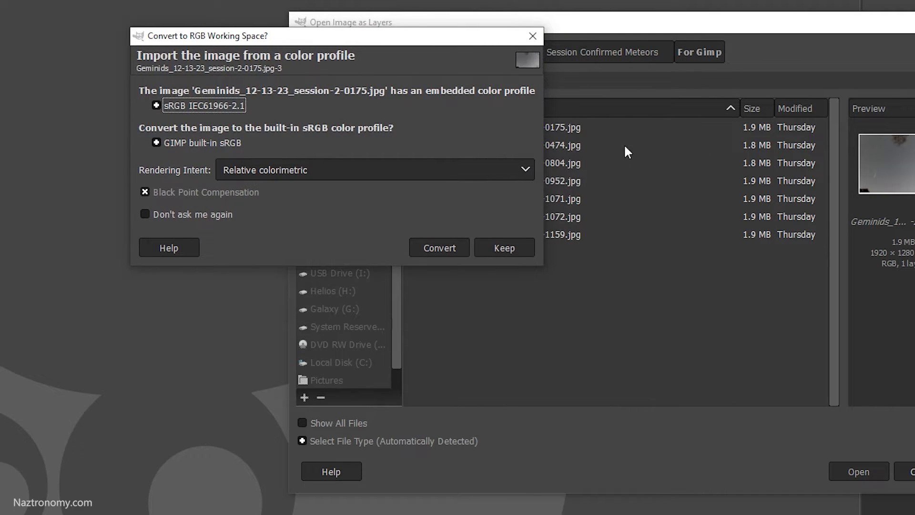
{"action": "mouse_move", "coordinate": [185, 46]}
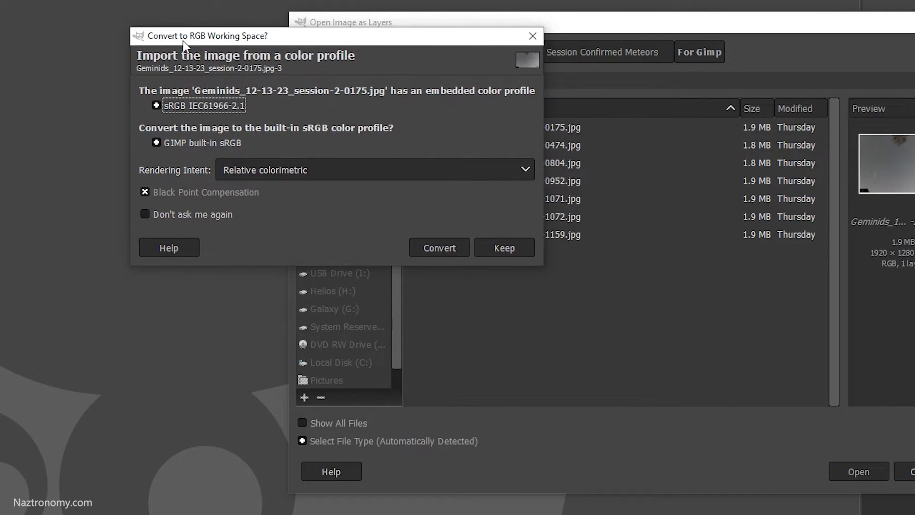
{"action": "mouse_move", "coordinate": [221, 120]}
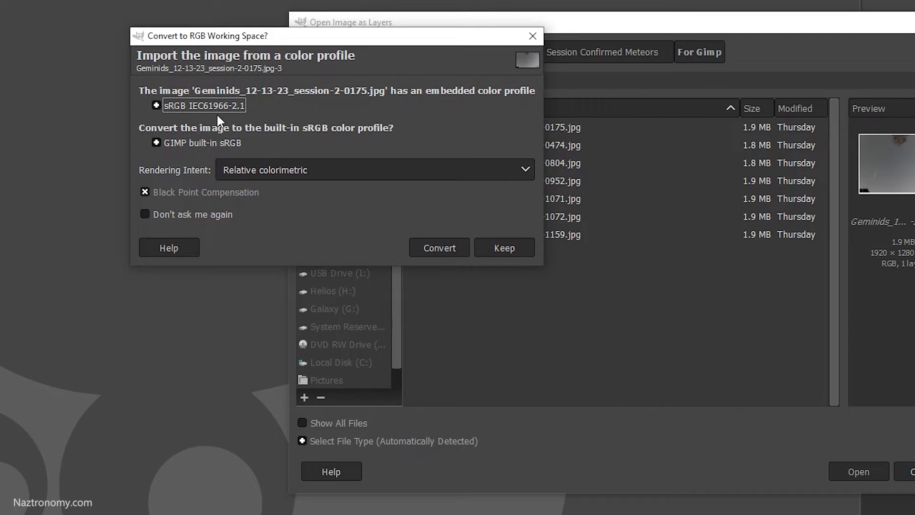
{"action": "mouse_move", "coordinate": [269, 179]}
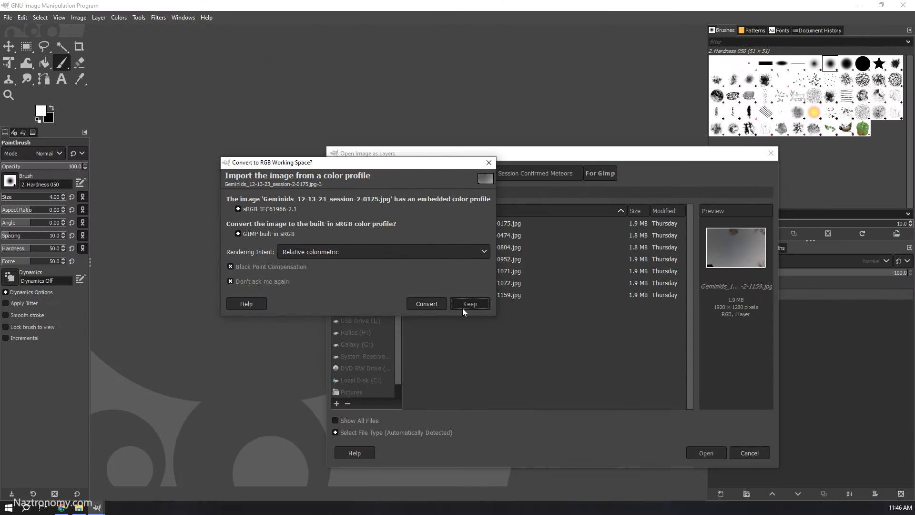
Keep the embedded sRGB profile so the photos load as stacked layers
{"action": "left_click", "coordinate": [469, 304]}
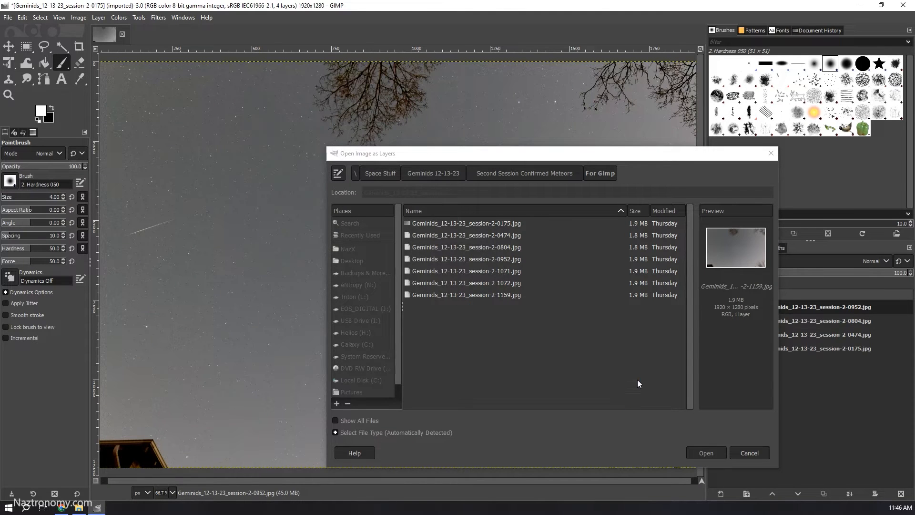
Toggle layer visibility in the stack, hiding the 1072 and other photo layers
{"action": "left_click", "coordinate": [705, 453]}
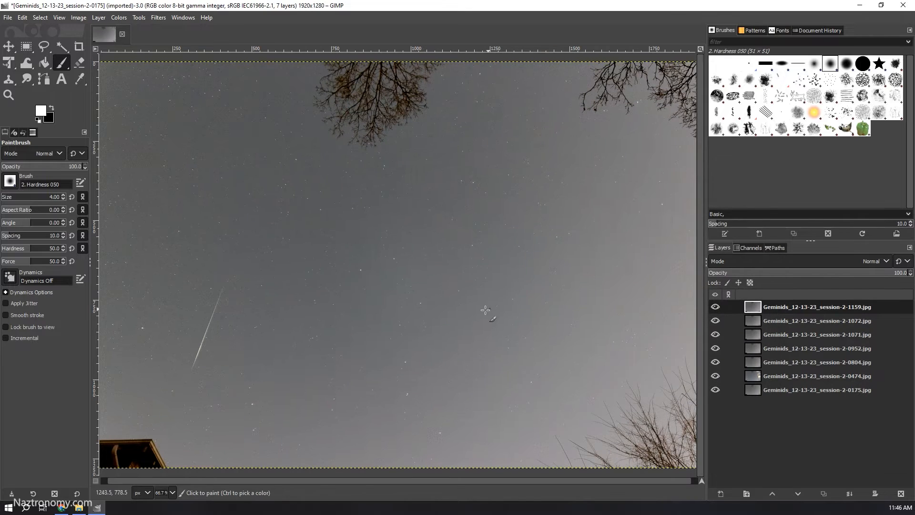
{"action": "mouse_move", "coordinate": [213, 368]}
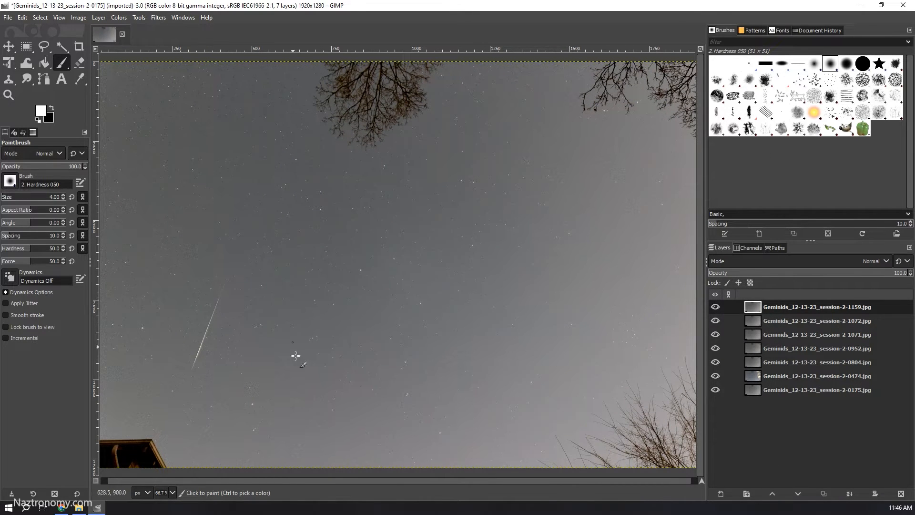
{"action": "mouse_move", "coordinate": [524, 222]}
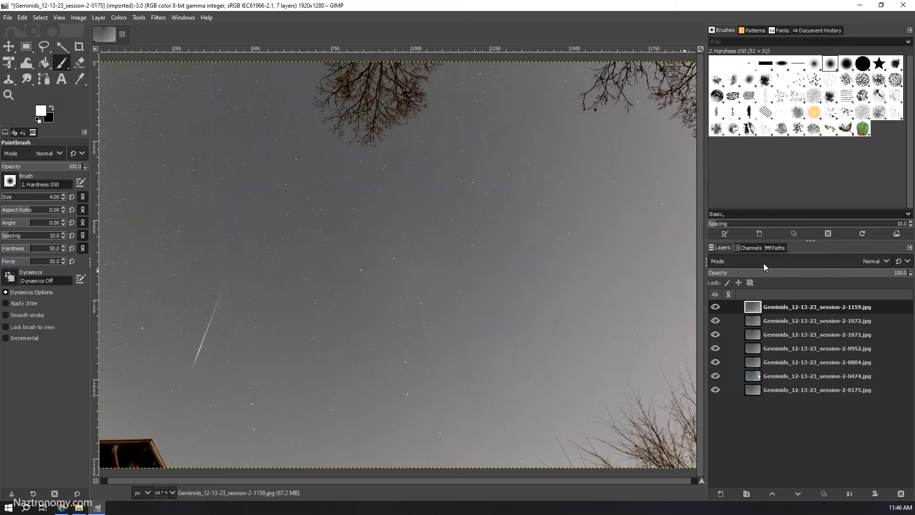
{"action": "left_click", "coordinate": [715, 321]}
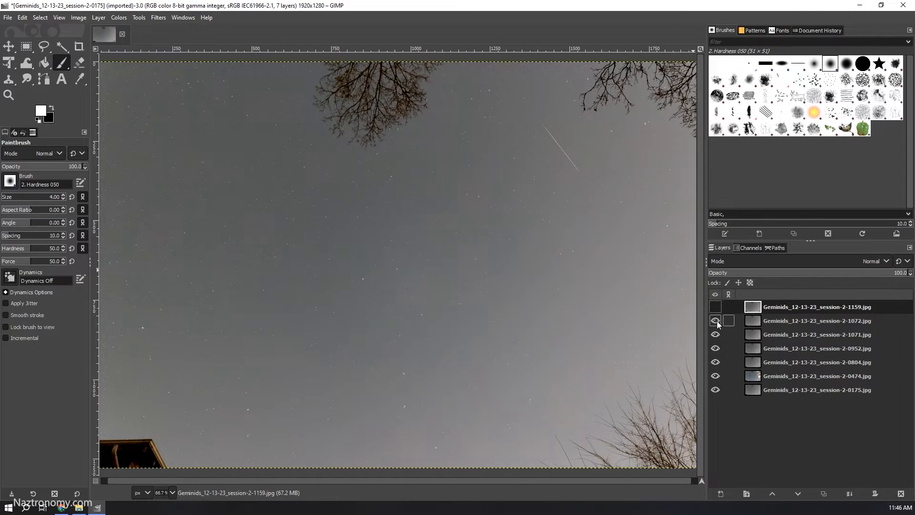
{"action": "left_click", "coordinate": [715, 320]}
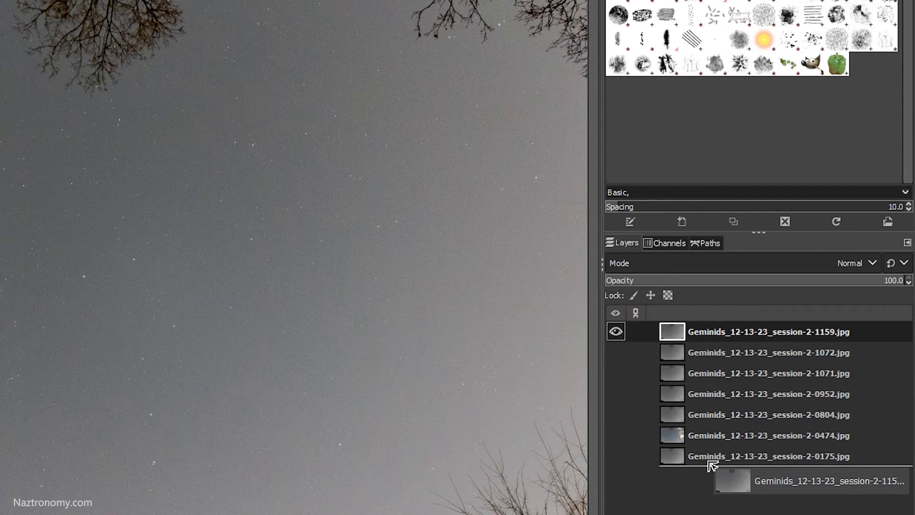
Drag the 1159 layer to the bottom and make the 0175 layer visible above it
{"action": "left_click_drag", "start_coordinate": [759, 332], "coordinate": [759, 456]}
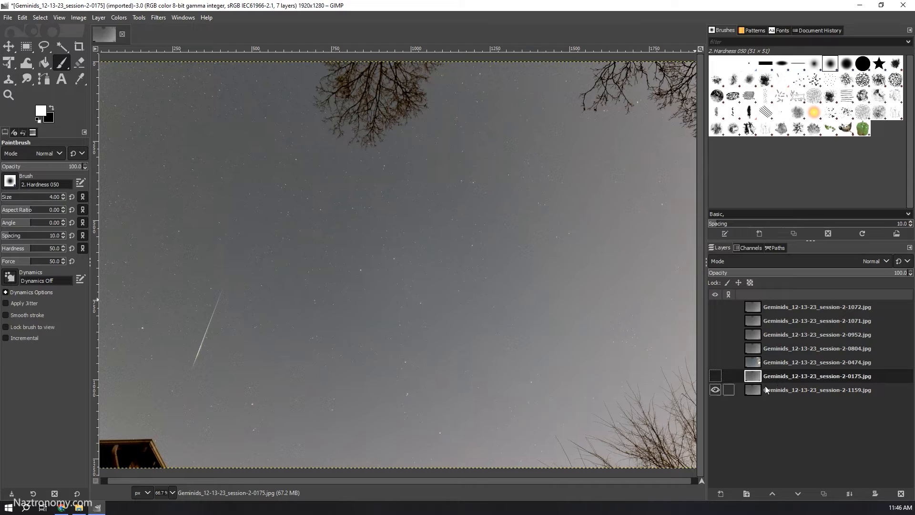
{"action": "left_click", "coordinate": [729, 389]}
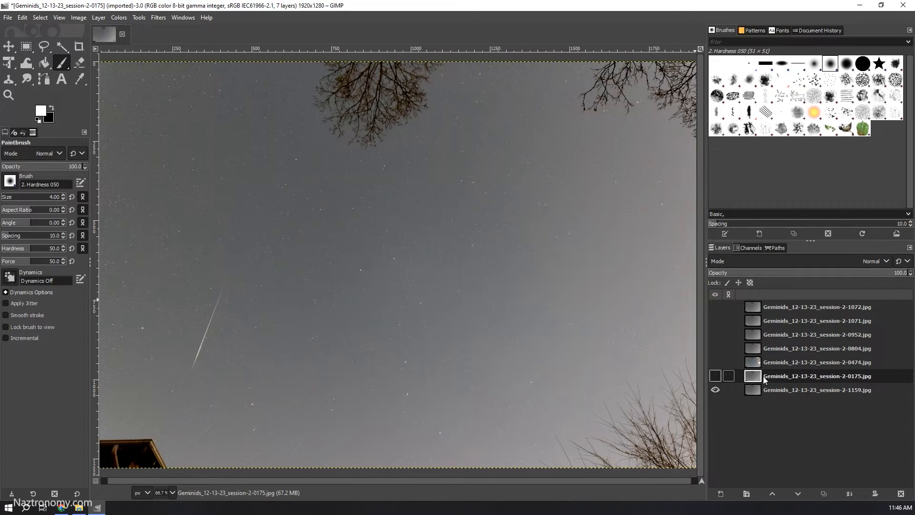
{"action": "left_click", "coordinate": [715, 375]}
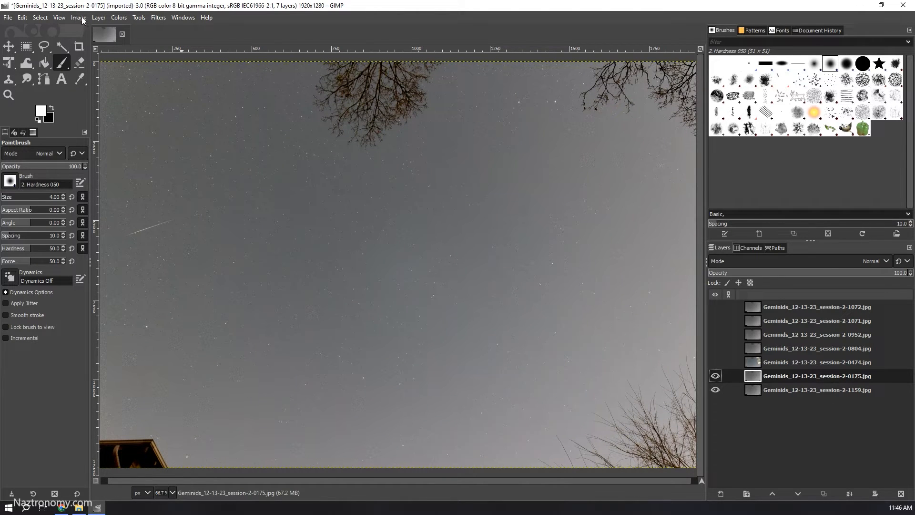
Add a black (full transparency) layer mask to the 0175 layer
{"action": "left_click", "coordinate": [98, 17]}
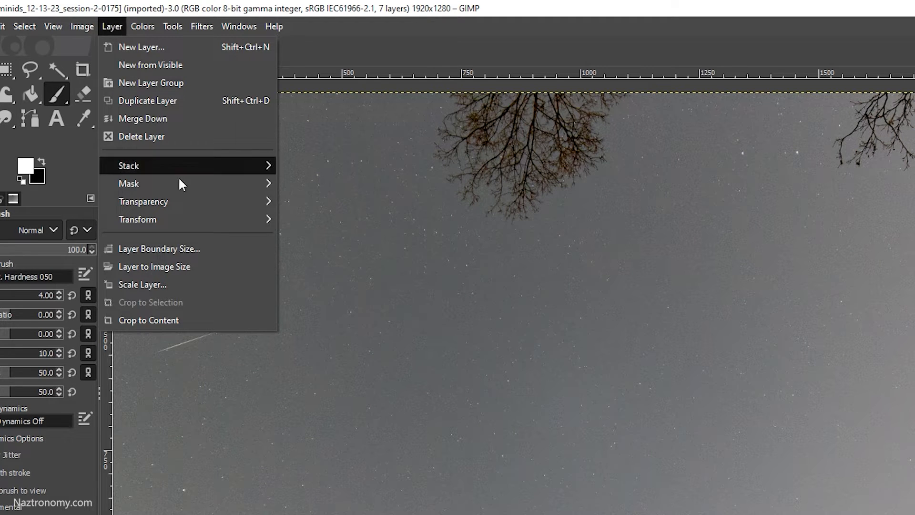
{"action": "mouse_move", "coordinate": [129, 183]}
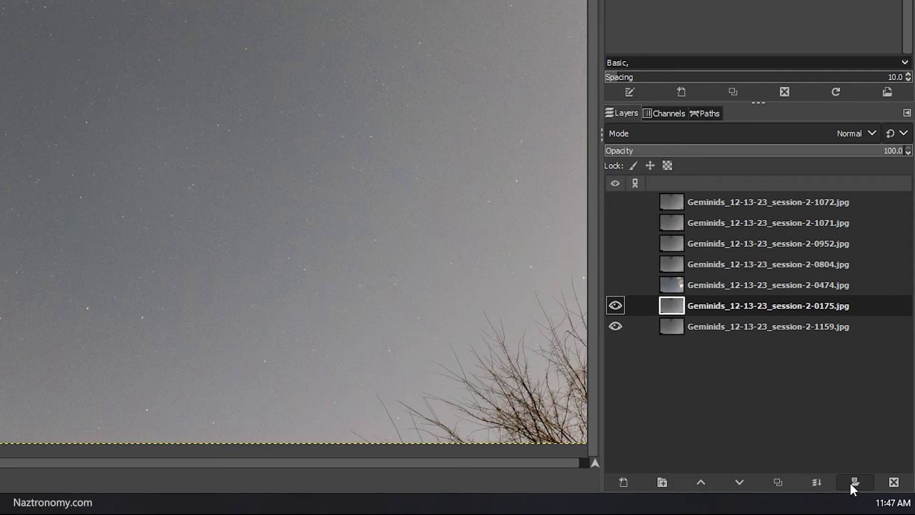
{"action": "mouse_move", "coordinate": [855, 482]}
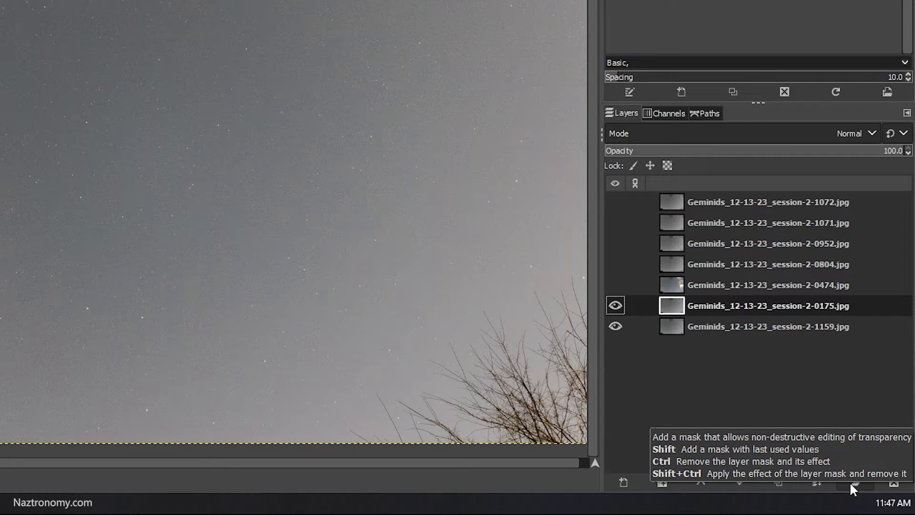
{"action": "left_click", "coordinate": [853, 482]}
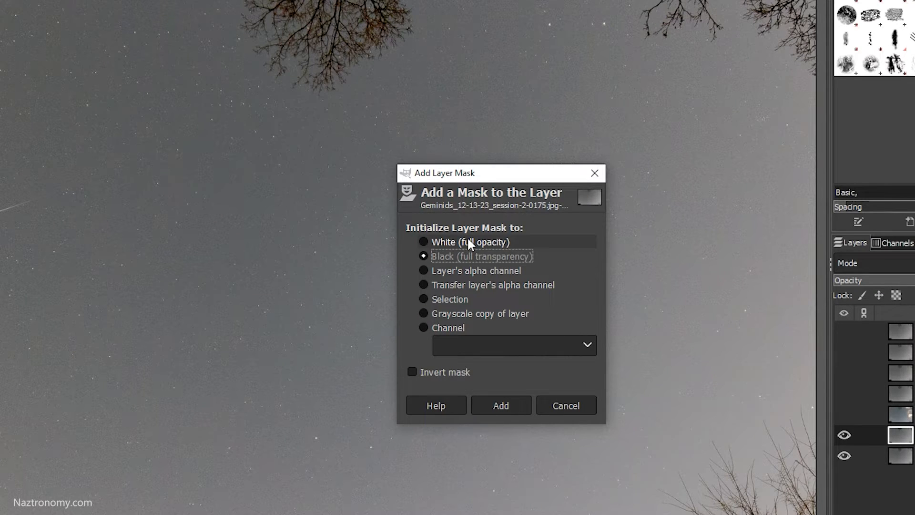
{"action": "mouse_move", "coordinate": [497, 250]}
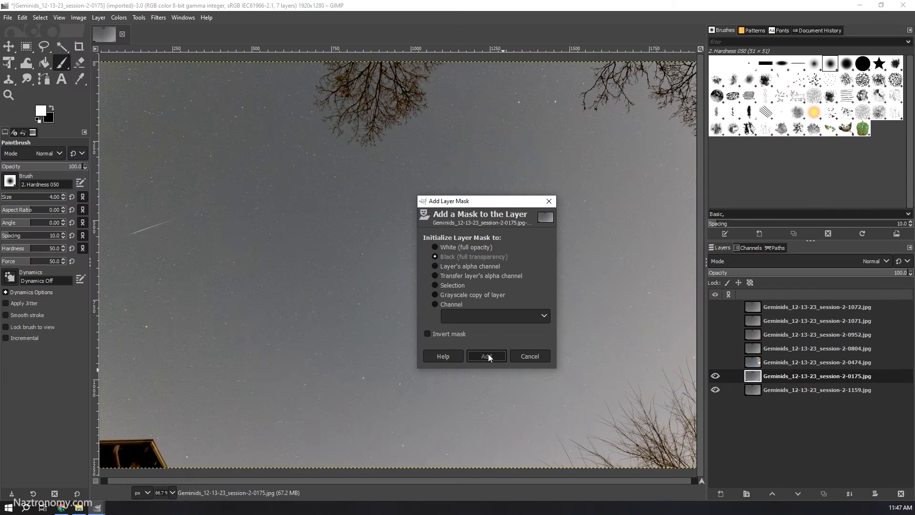
{"action": "left_click", "coordinate": [485, 356]}
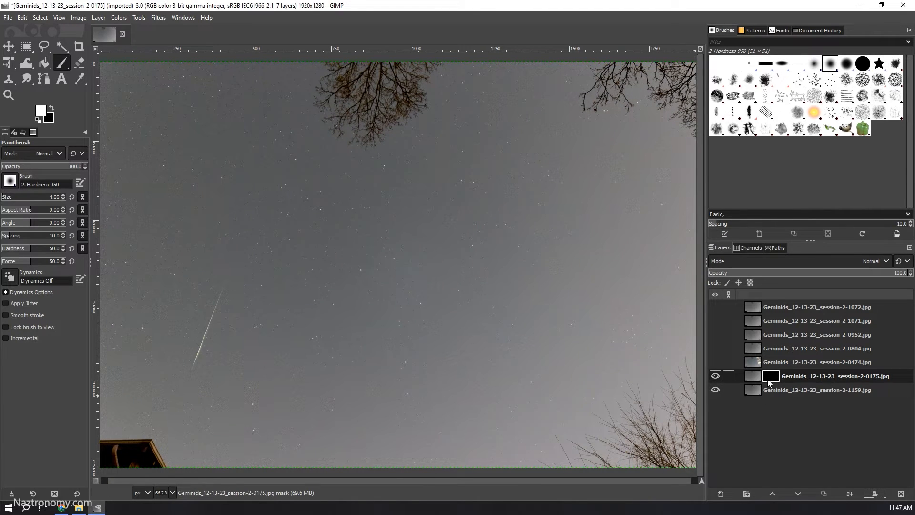
{"action": "mouse_move", "coordinate": [773, 383]}
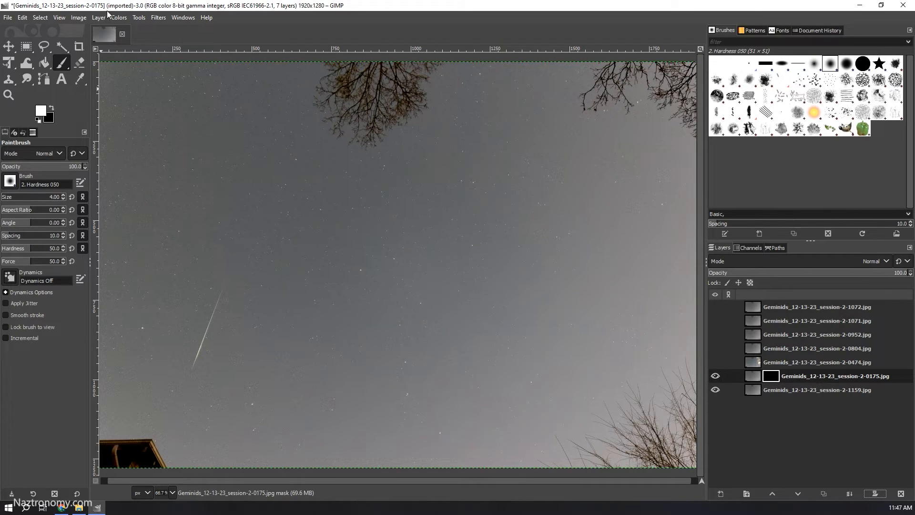
Invert the 0175 mask to white via Colors > Invert, then return it to black
{"action": "left_click", "coordinate": [117, 17]}
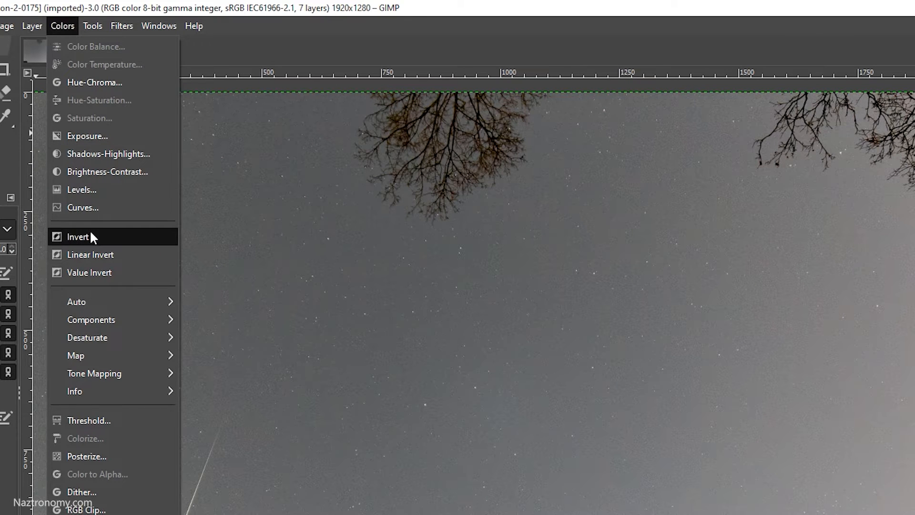
{"action": "left_click", "coordinate": [77, 237]}
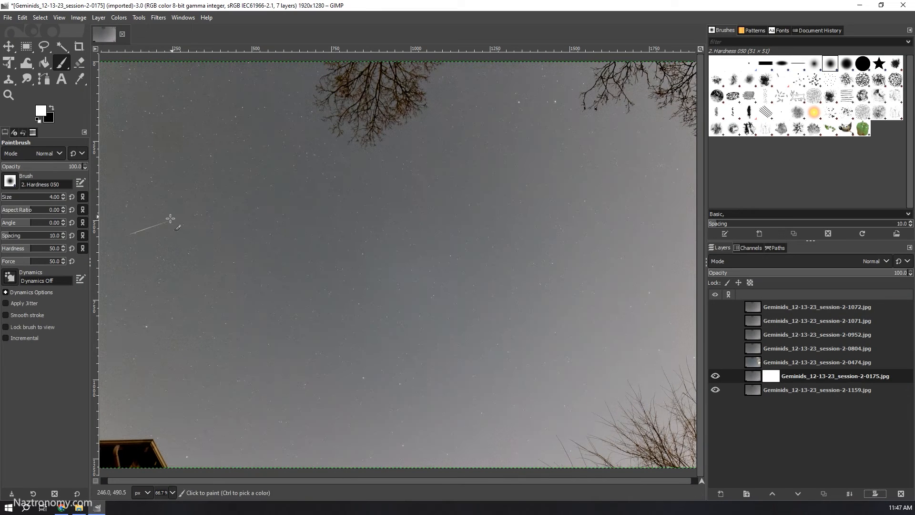
{"action": "left_click", "coordinate": [98, 18]}
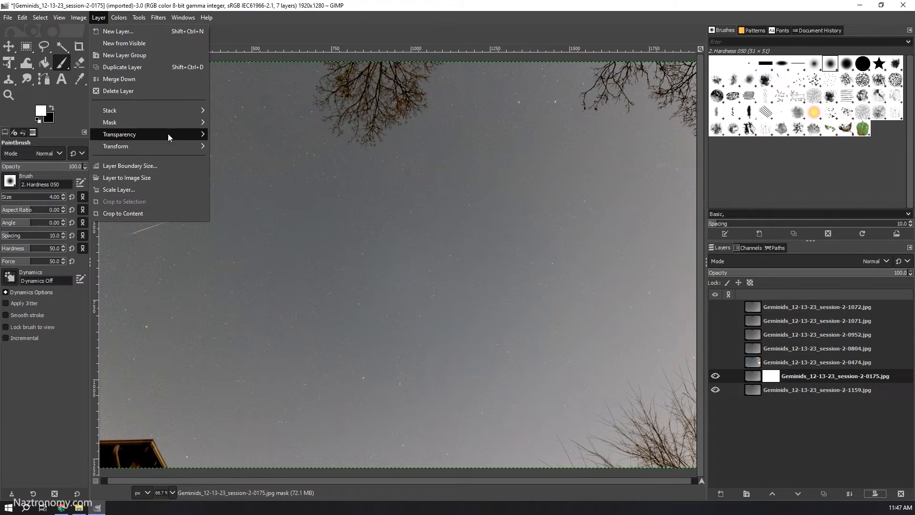
{"action": "left_click", "coordinate": [118, 18]}
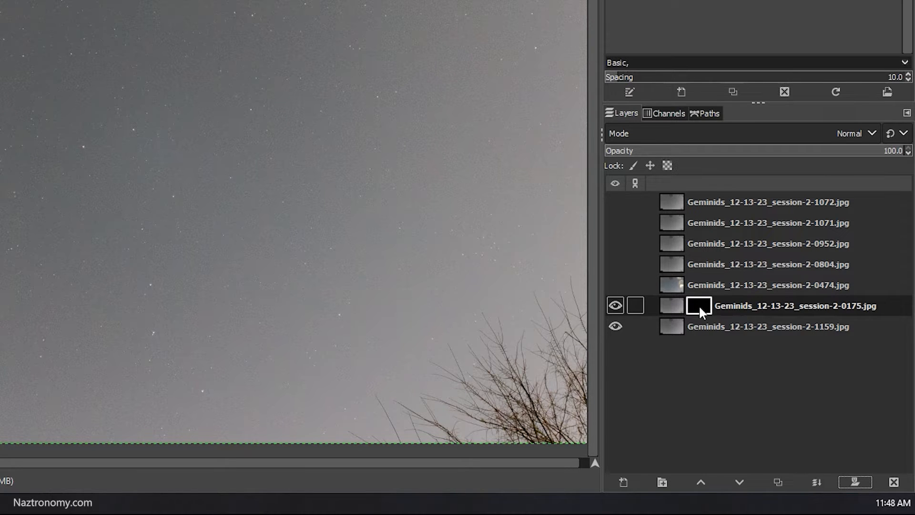
Disable the 0175 layer mask from its context menu so the whole photo shows
{"action": "right_click", "coordinate": [699, 305]}
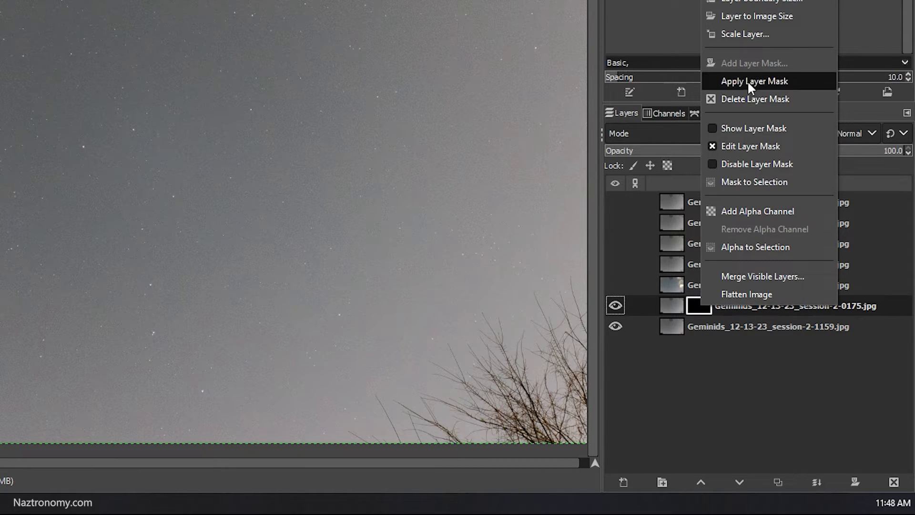
{"action": "mouse_move", "coordinate": [759, 164]}
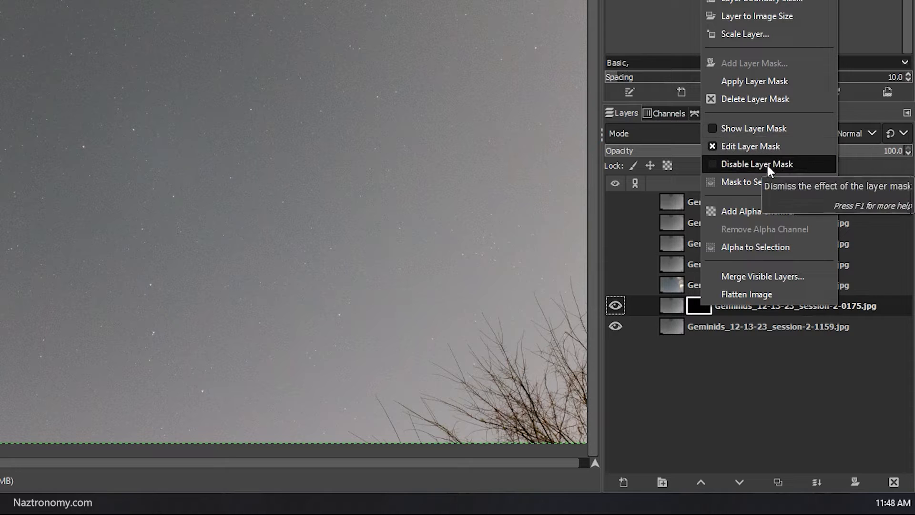
{"action": "left_click", "coordinate": [759, 164]}
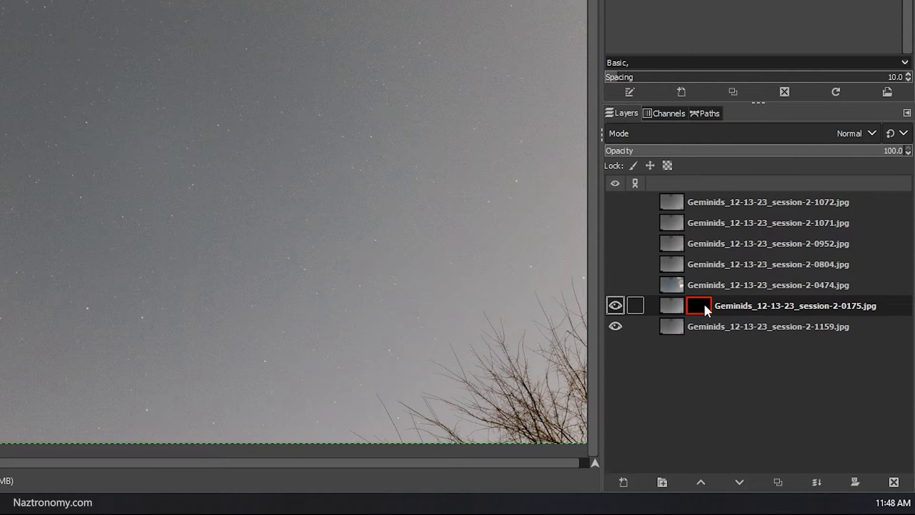
{"action": "mouse_move", "coordinate": [694, 318]}
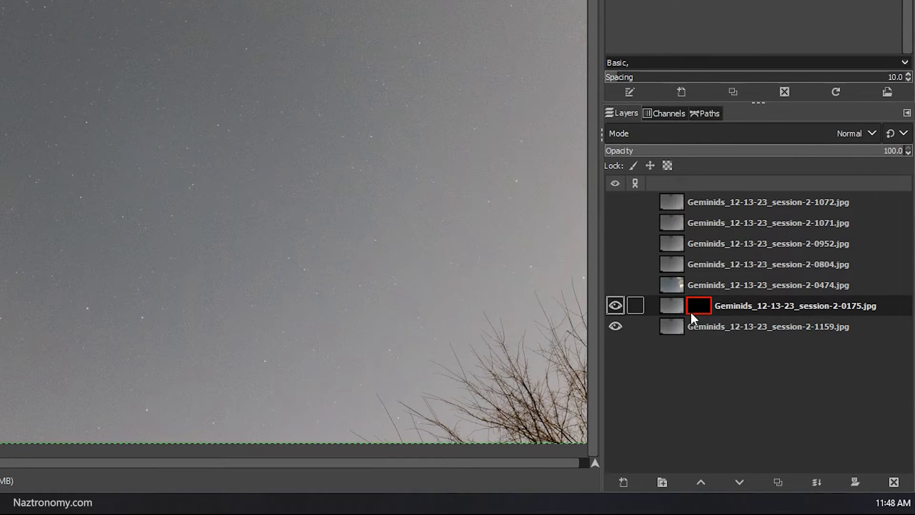
{"action": "left_click", "coordinate": [699, 305]}
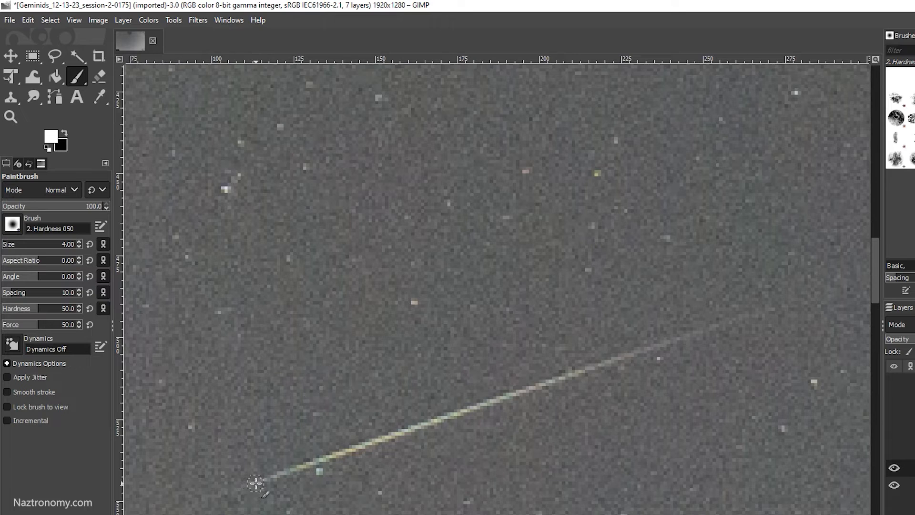
Paint white along the meteor streak on the 0175 mask to reveal it
{"action": "left_click", "coordinate": [705, 332]}
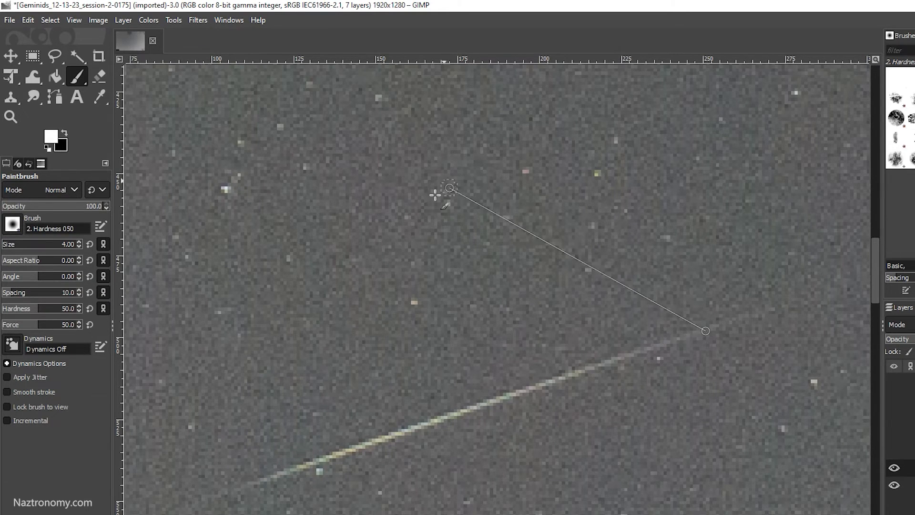
{"action": "mouse_move", "coordinate": [317, 221]}
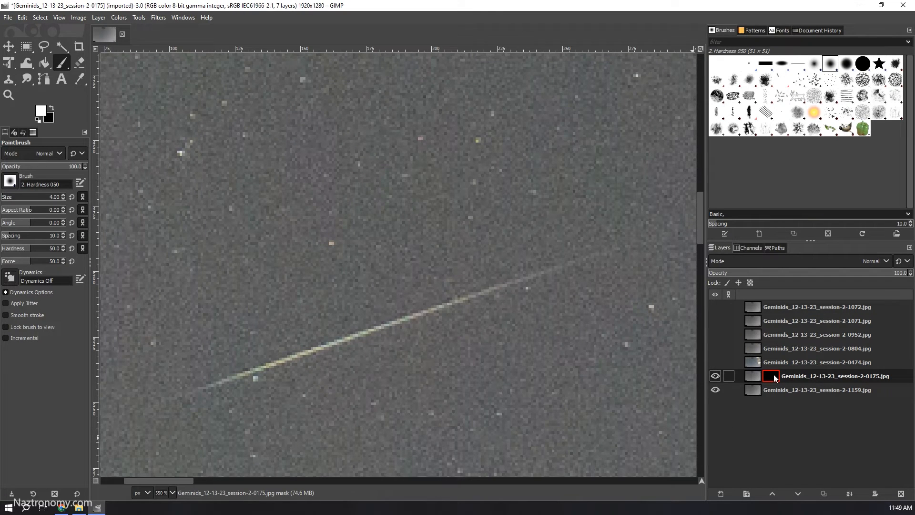
Touch up the 0175 streak on its mask and move on to the 0804 layer
{"action": "left_click", "coordinate": [770, 376]}
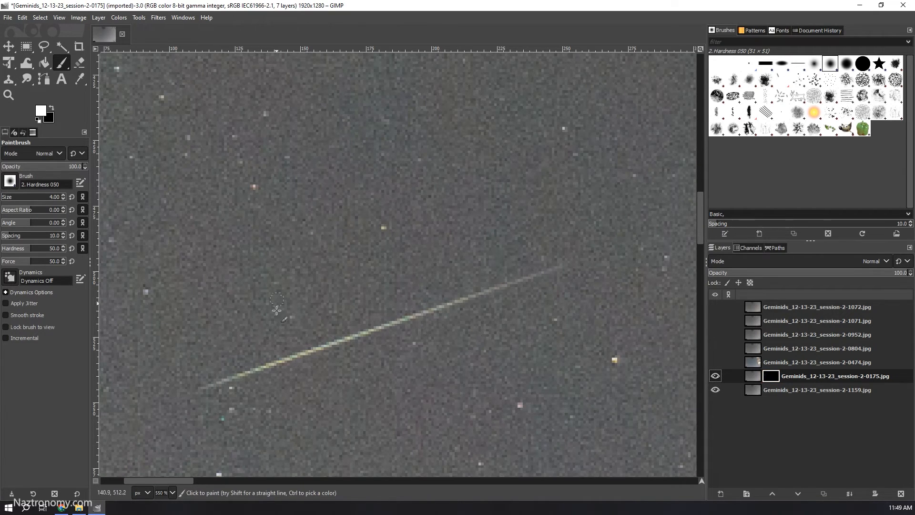
{"action": "mouse_move", "coordinate": [204, 397]}
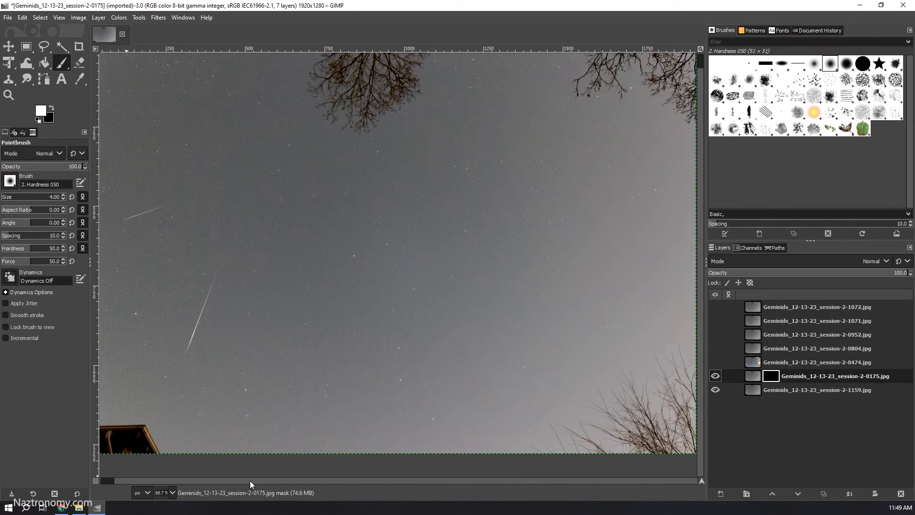
{"action": "left_click", "coordinate": [817, 348]}
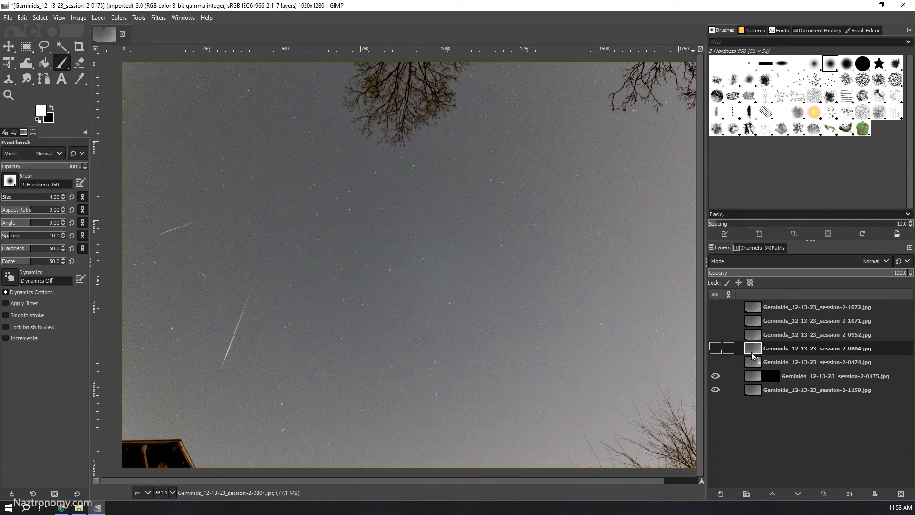
Make the 0804 layer active above 0175 and add a black (full transparency) layer mask
{"action": "left_click", "coordinate": [715, 348]}
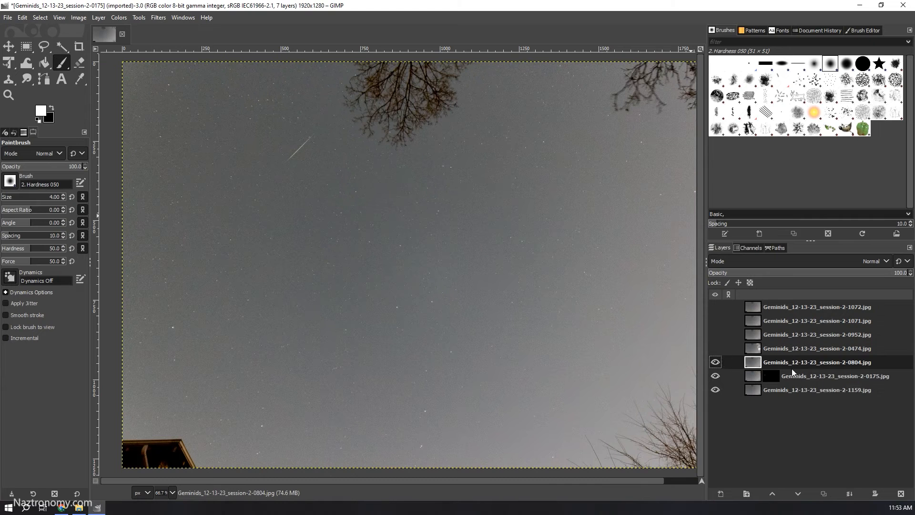
{"action": "mouse_move", "coordinate": [530, 341]}
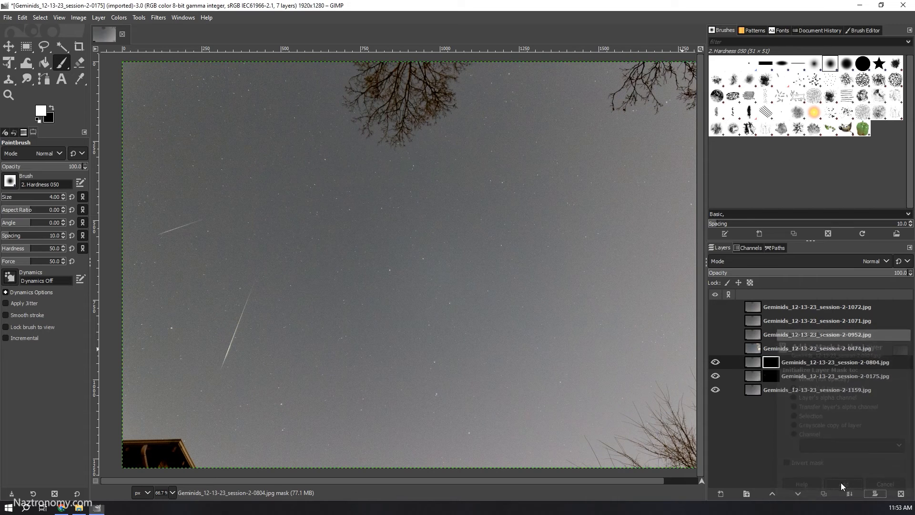
{"action": "left_click", "coordinate": [841, 485]}
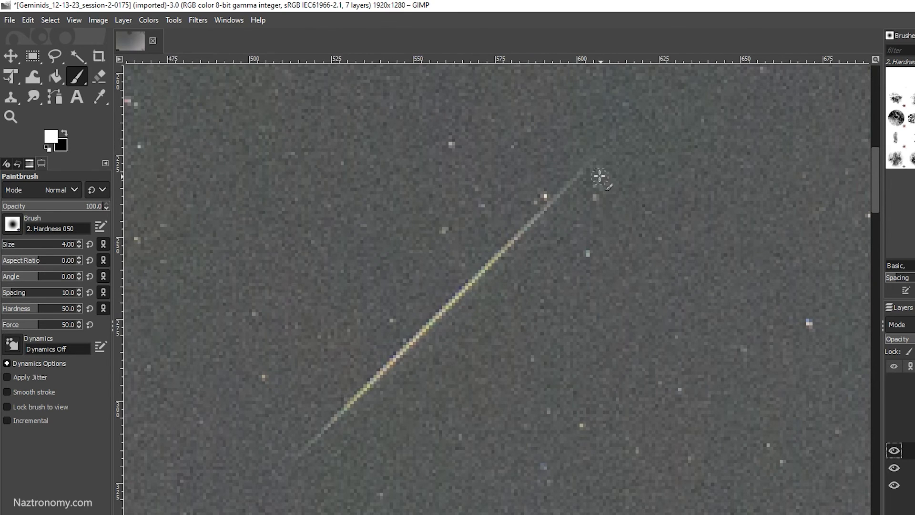
{"action": "mouse_move", "coordinate": [18, 228]}
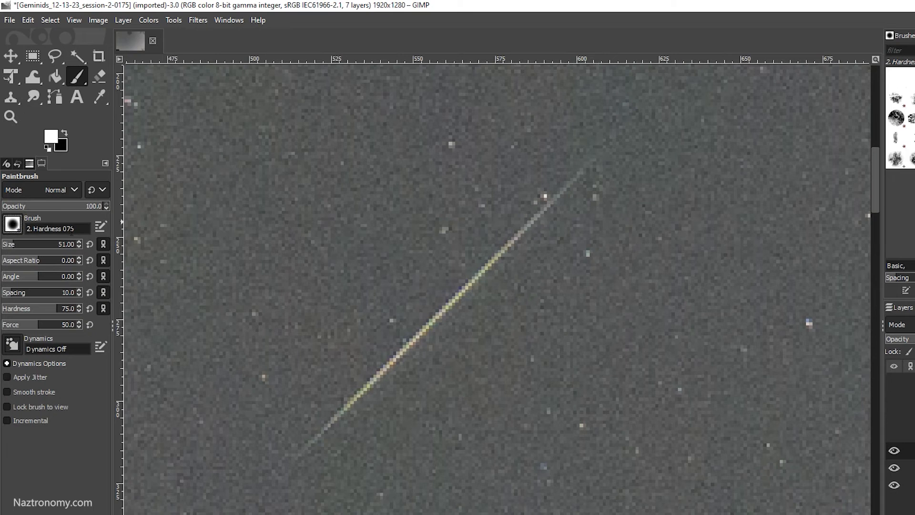
{"action": "mouse_move", "coordinate": [476, 270]}
{"action": "type", "text": "4"}
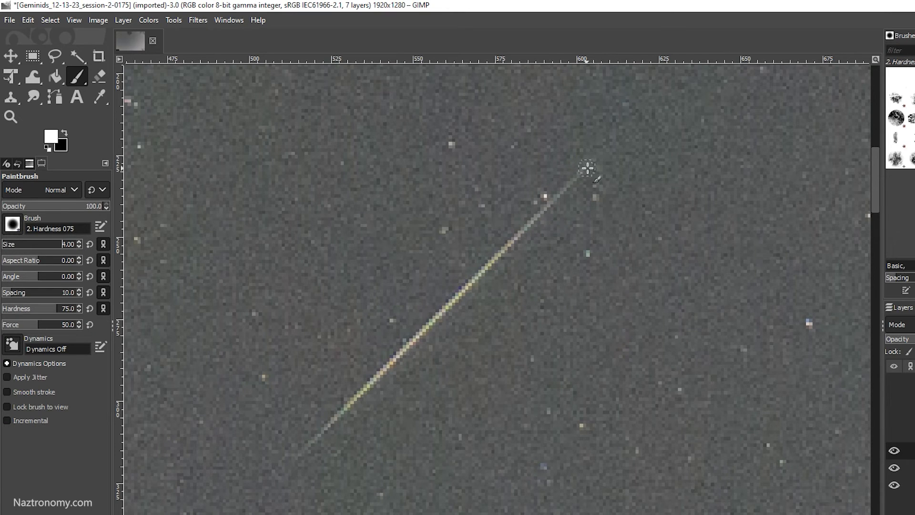
Paint white along the 0804 meteor streak on its mask so it shows in the composite
{"action": "left_click_drag", "start_coordinate": [588, 168], "coordinate": [304, 448]}
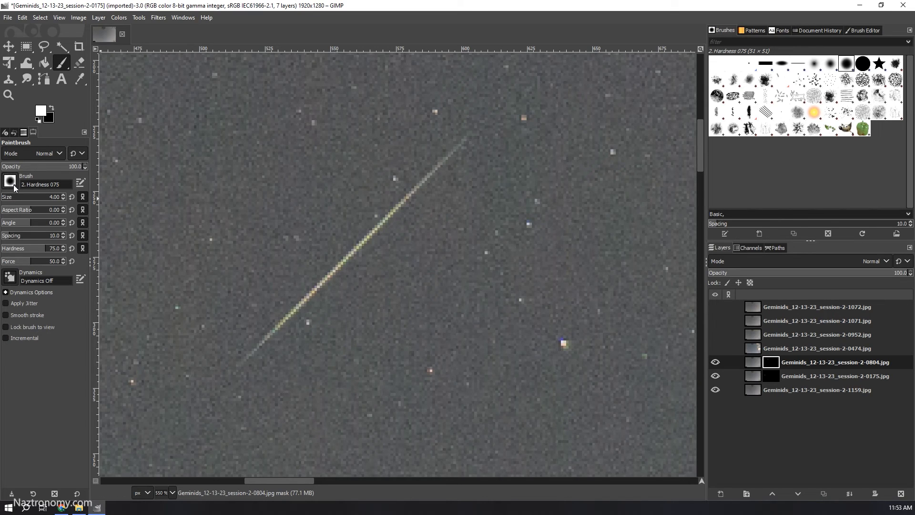
{"action": "left_click", "coordinate": [10, 183]}
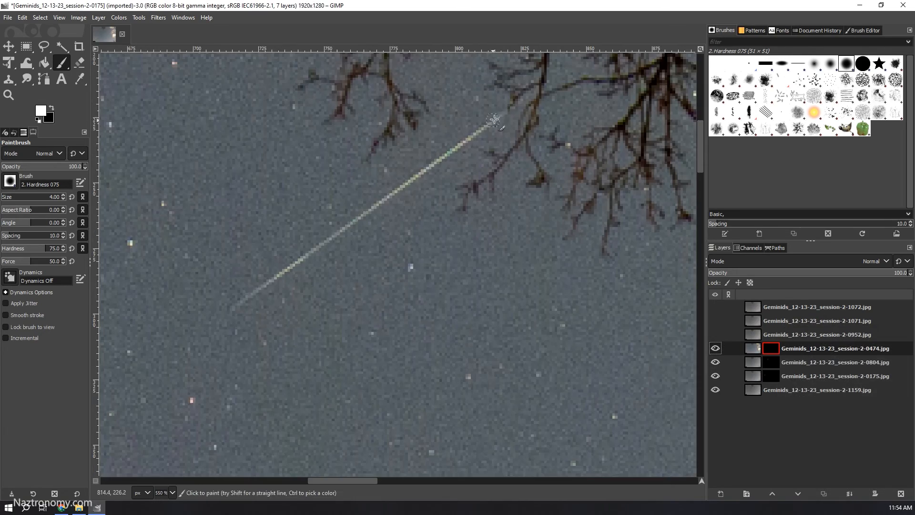
Paint the 0474 streak onto its mask so the remaining meteors appear together
{"action": "left_click", "coordinate": [817, 335]}
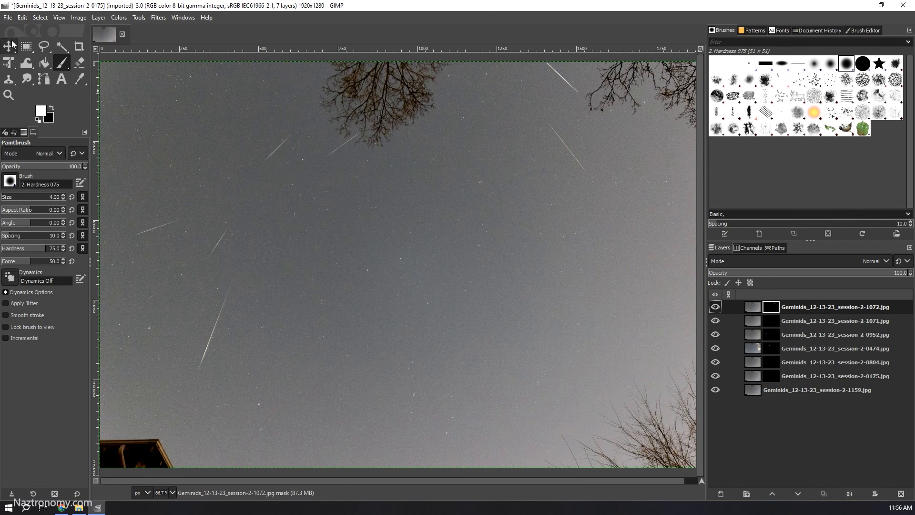
Switch to the Move tool to review the finished seven-layer composite
{"action": "left_click", "coordinate": [9, 47]}
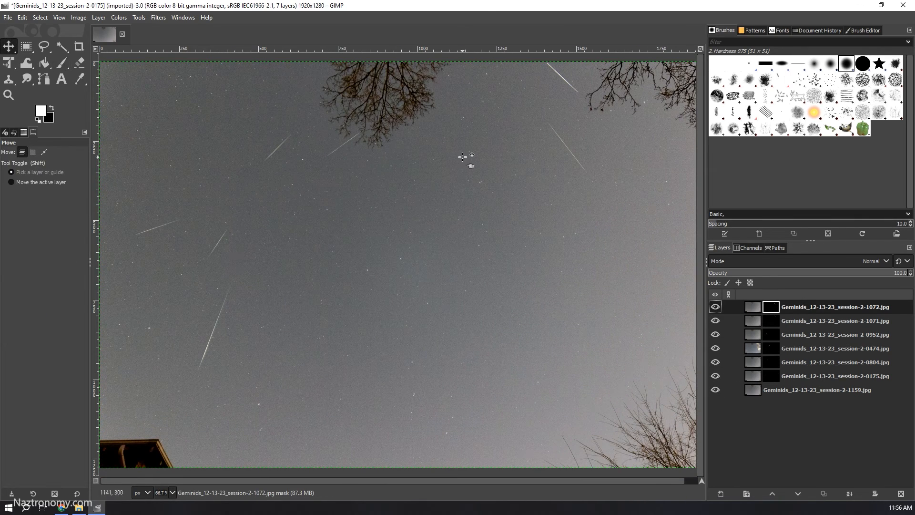
{"action": "mouse_move", "coordinate": [528, 65]}
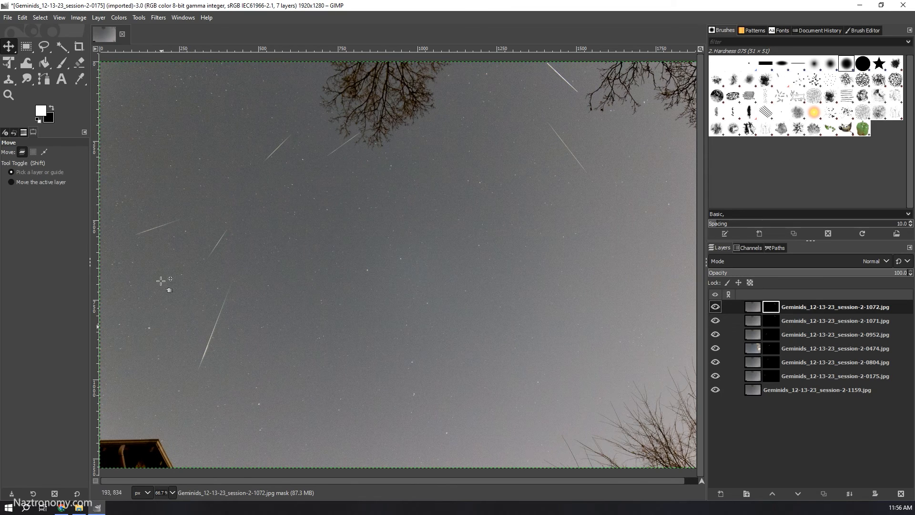
{"action": "mouse_move", "coordinate": [528, 317]}
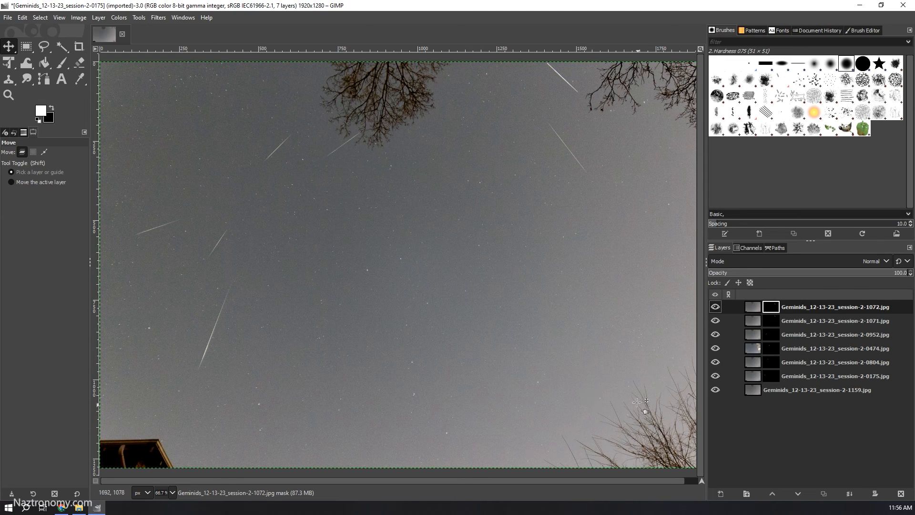
{"action": "mouse_move", "coordinate": [498, 265]}
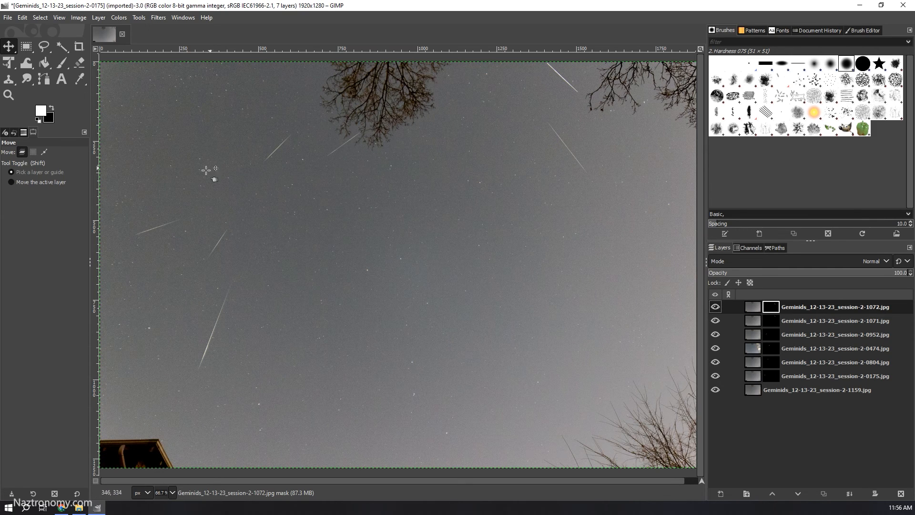
{"action": "mouse_move", "coordinate": [442, 272]}
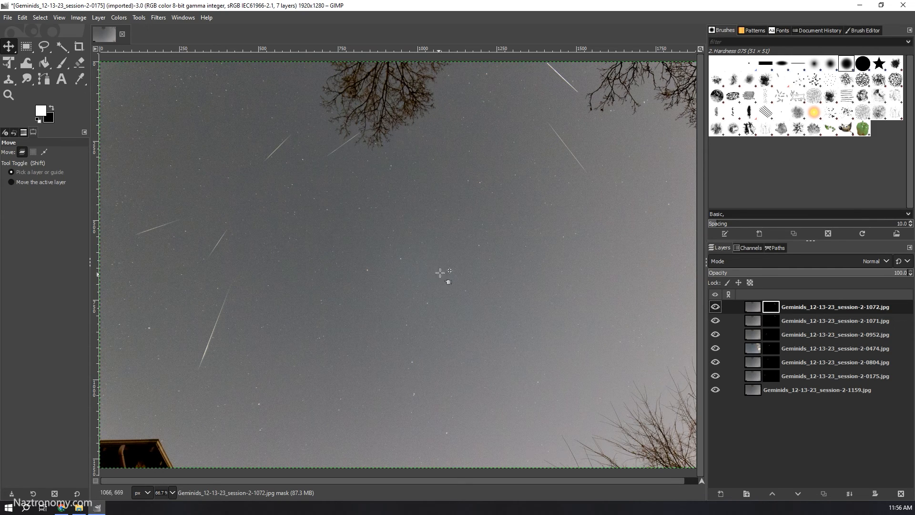
{"action": "mouse_move", "coordinate": [239, 174]}
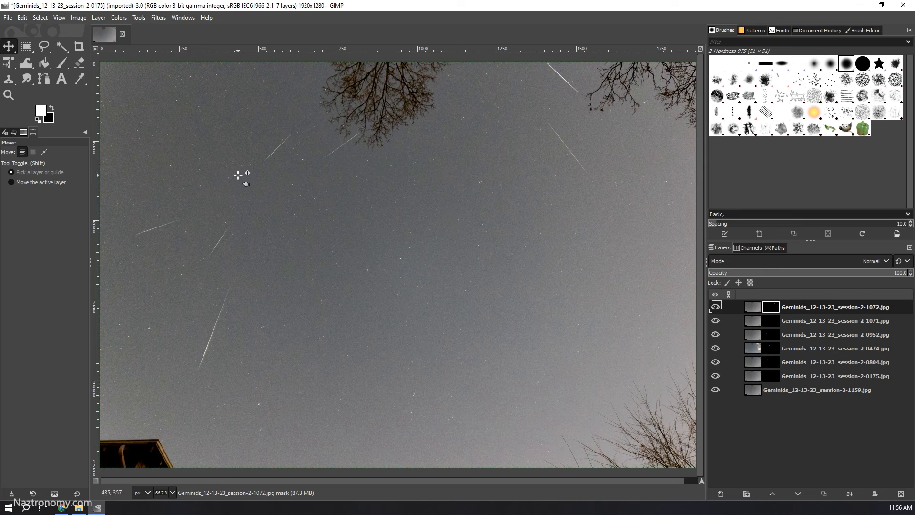
{"action": "mouse_move", "coordinate": [544, 192]}
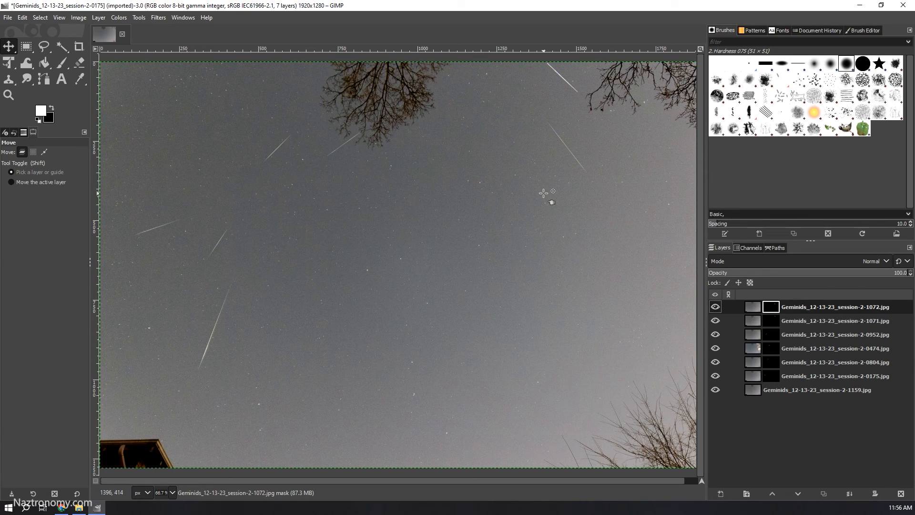
{"action": "mouse_move", "coordinate": [239, 102]}
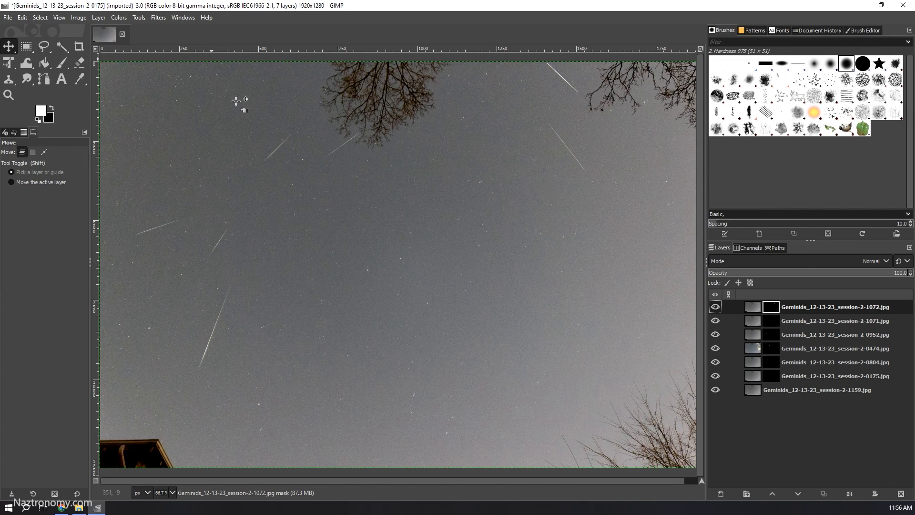
{"action": "mouse_move", "coordinate": [335, 330]}
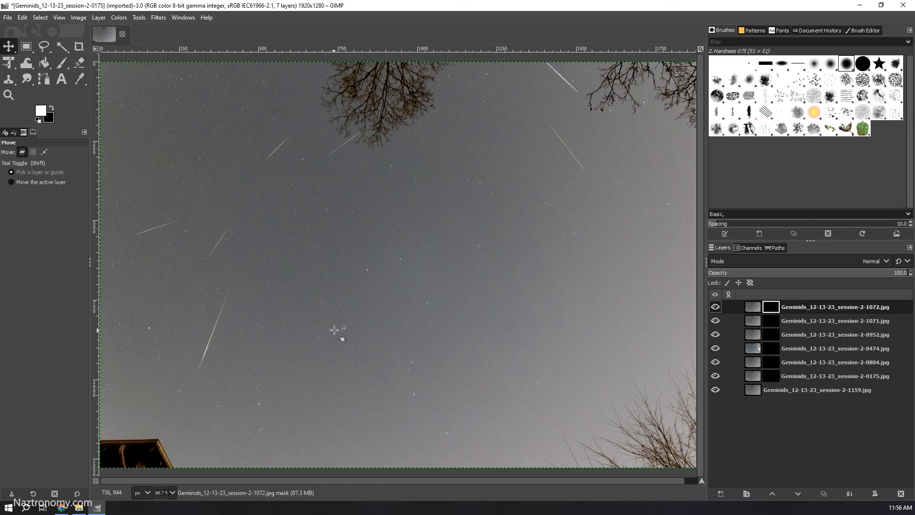
{"action": "mouse_move", "coordinate": [323, 320]}
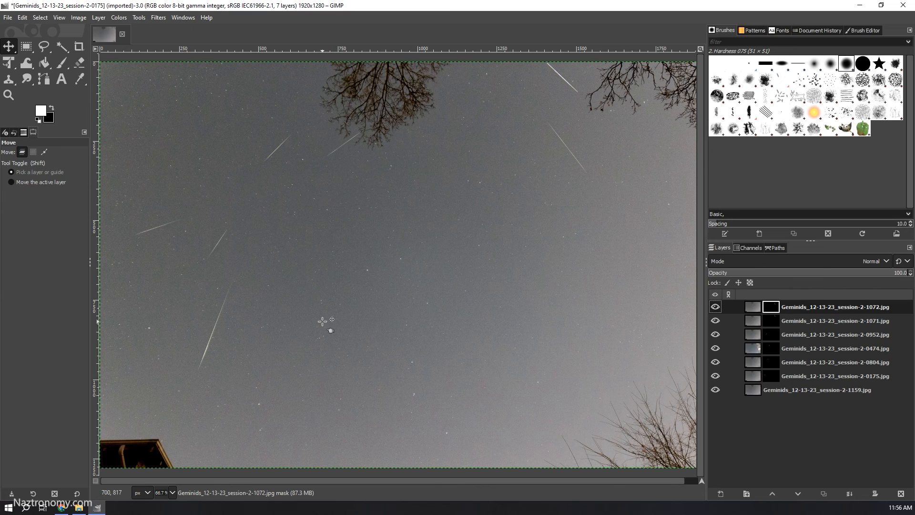
{"action": "mouse_move", "coordinate": [371, 315]}
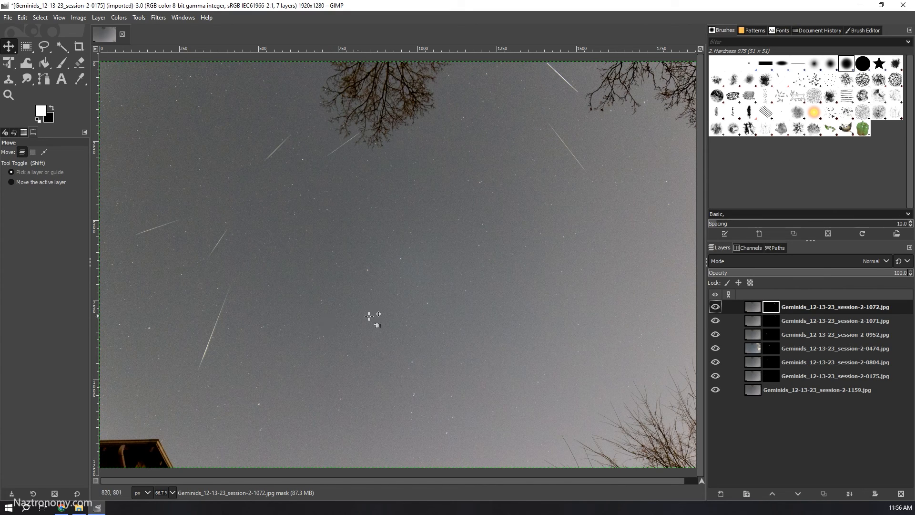
{"action": "mouse_move", "coordinate": [374, 291]}
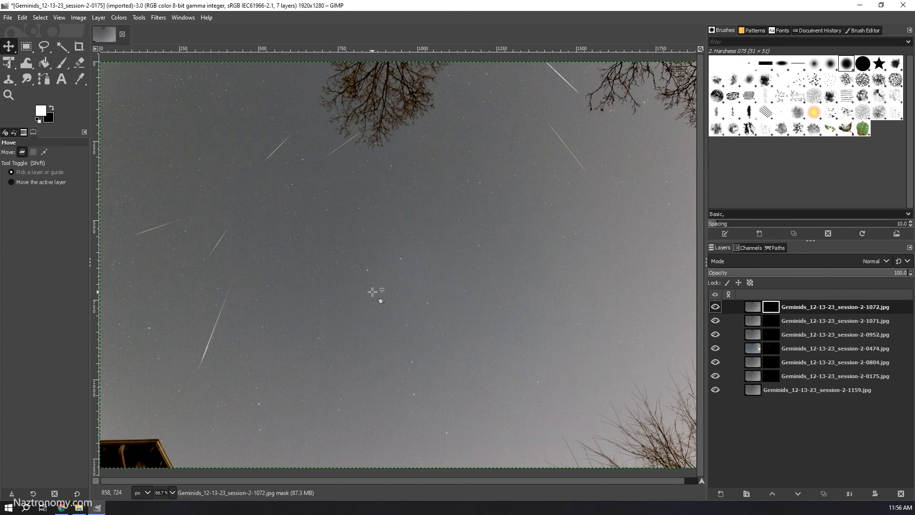